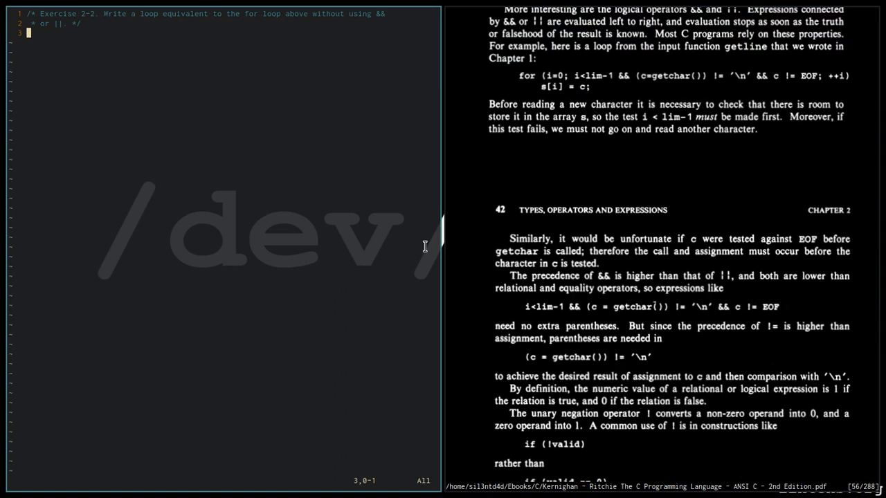
Start a comment reading '/* The for loop mentioned is:'
text(/*)
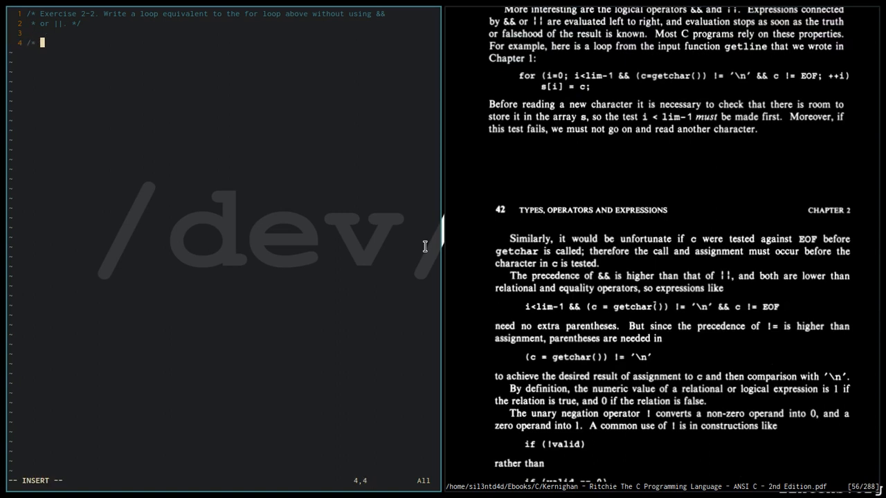
text(The for)
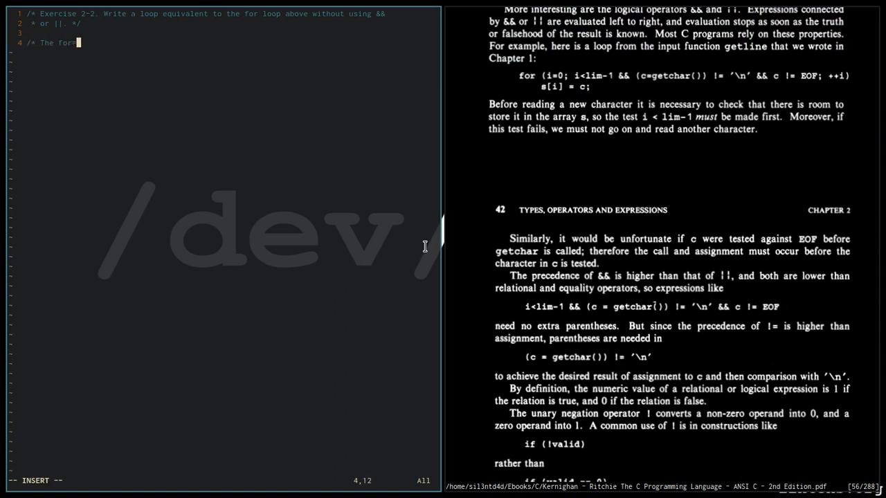
text(loop)
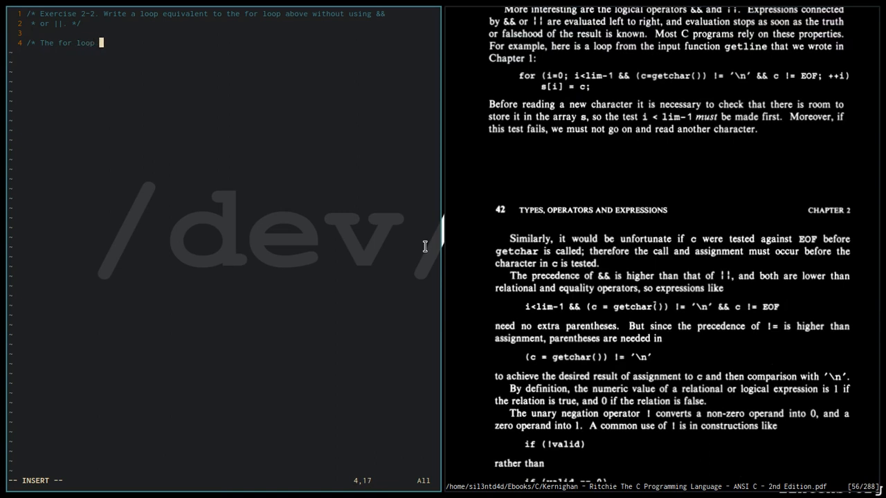
text(mentioned is:)
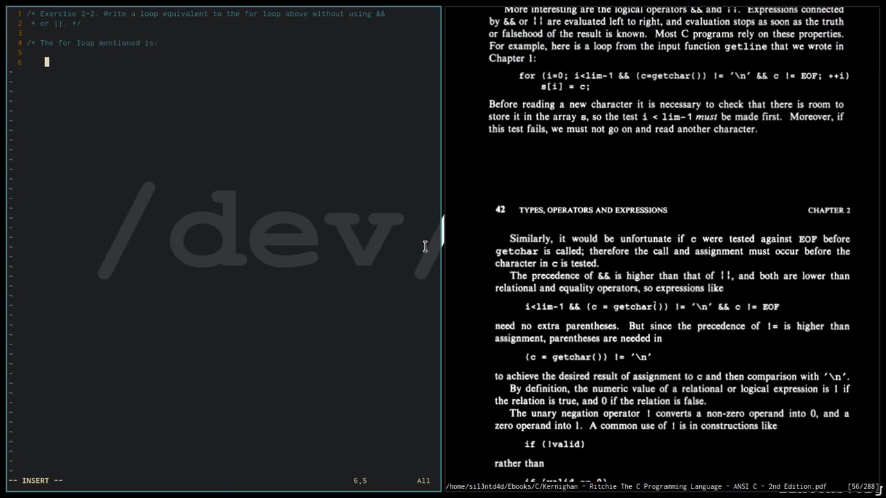
Quote the loop header for (i = 0; i<lim-1 && (c = getchar()) != '\n' &&
text(for (i)
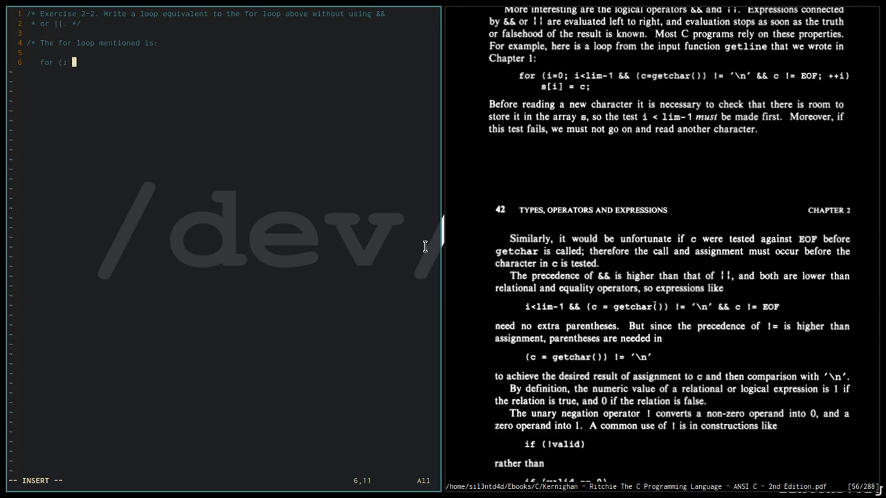
text(= 0; i)
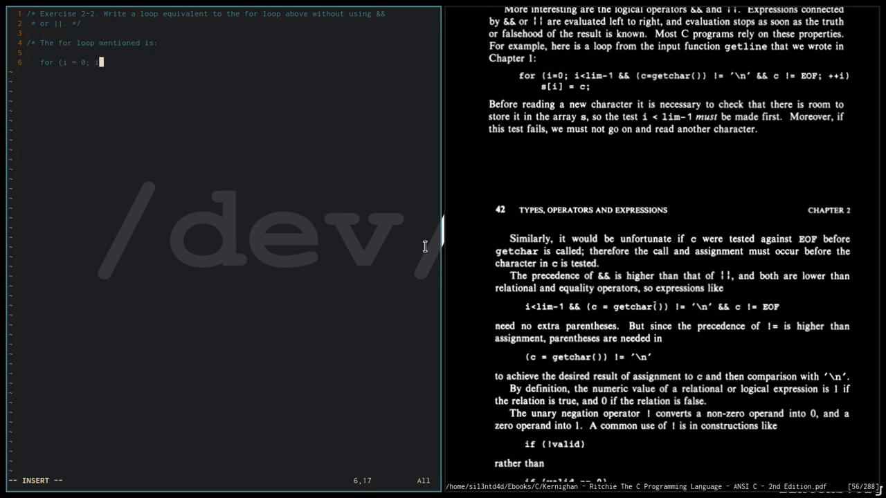
text(<lim-1 &&)
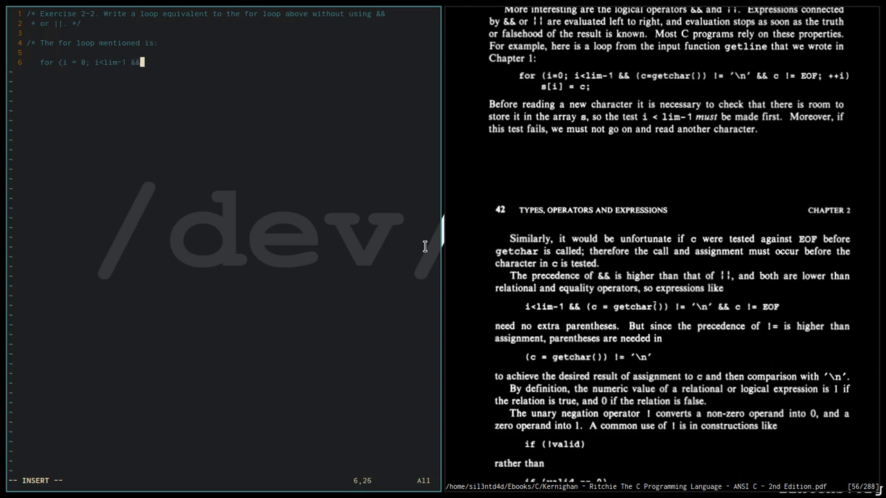
text((c)
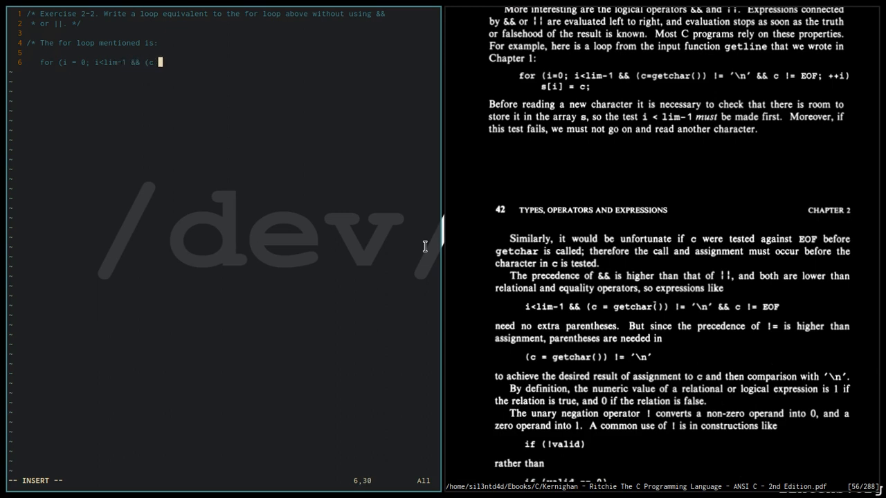
text(getchar)
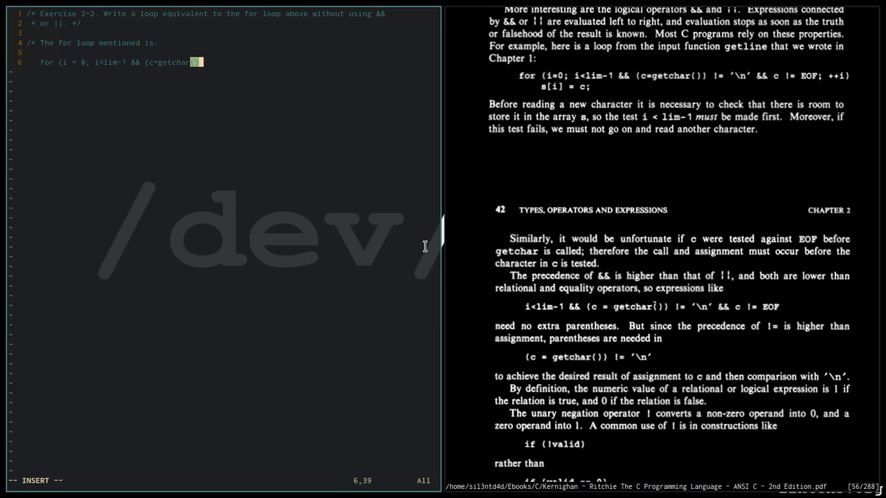
text(()) !=)
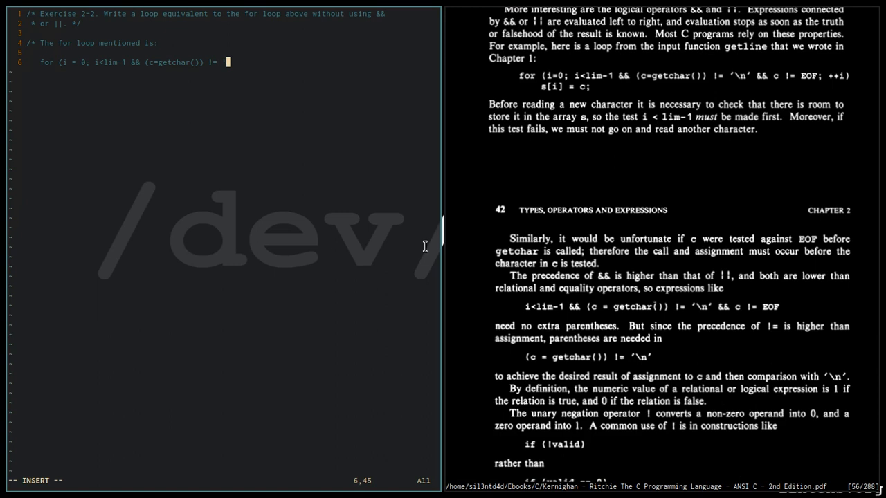
text('\n' &&)
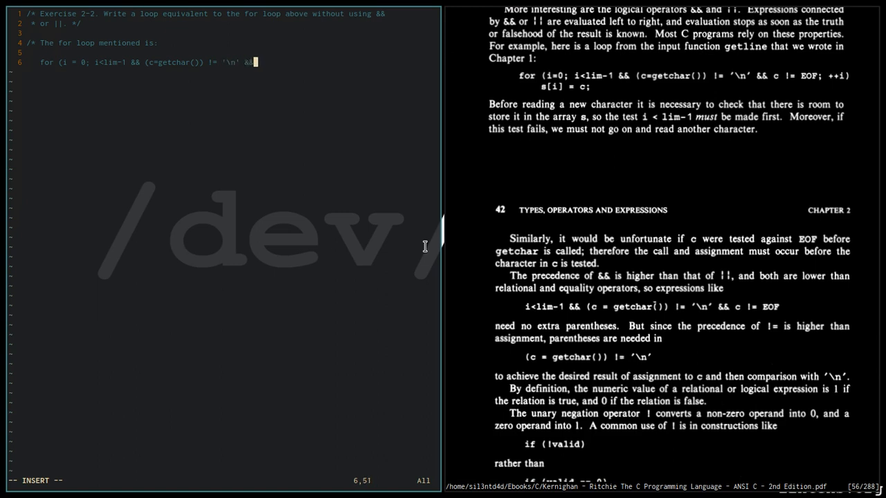
Rewrite the newline comparison compactly and add the c!=EOF condition
key(BackSpace)
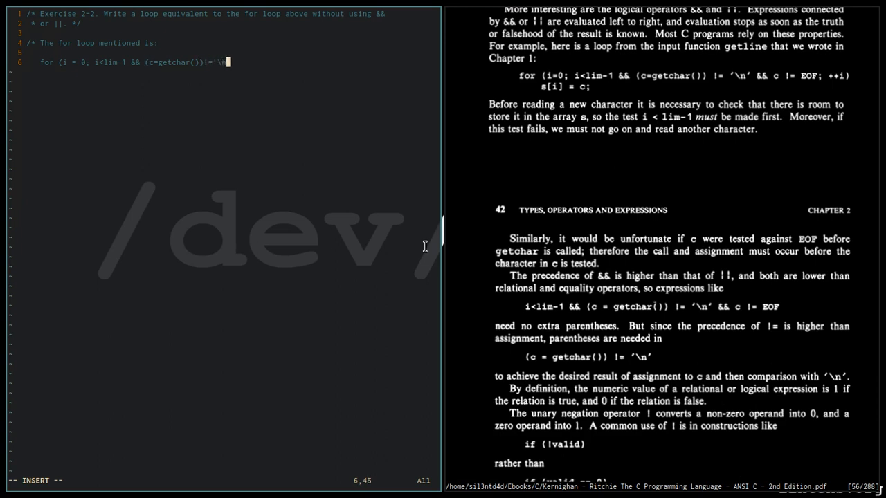
text(')
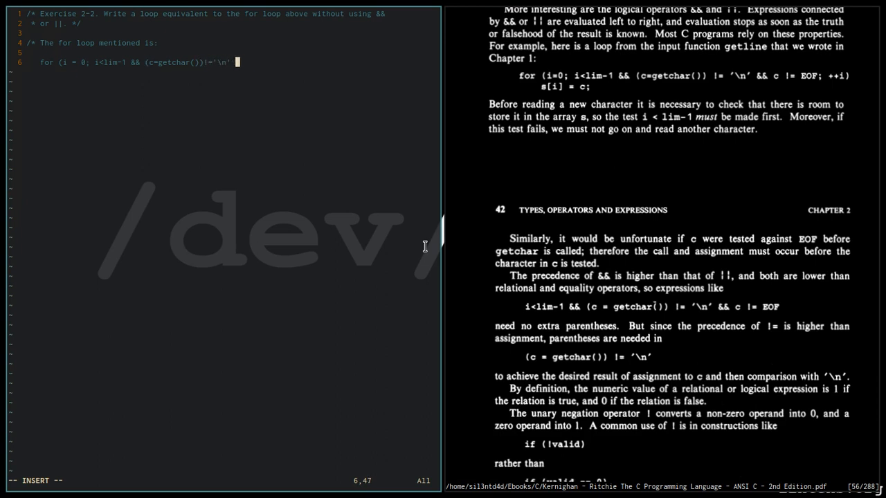
text(&&)
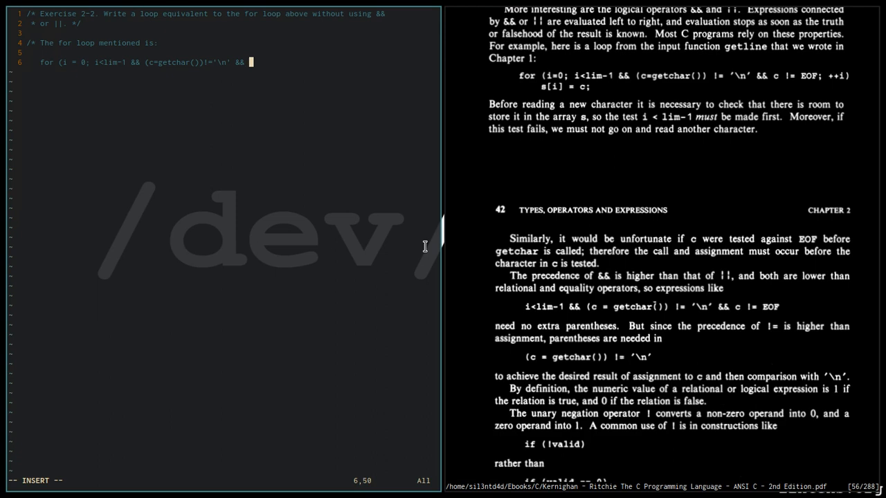
text(c!=)
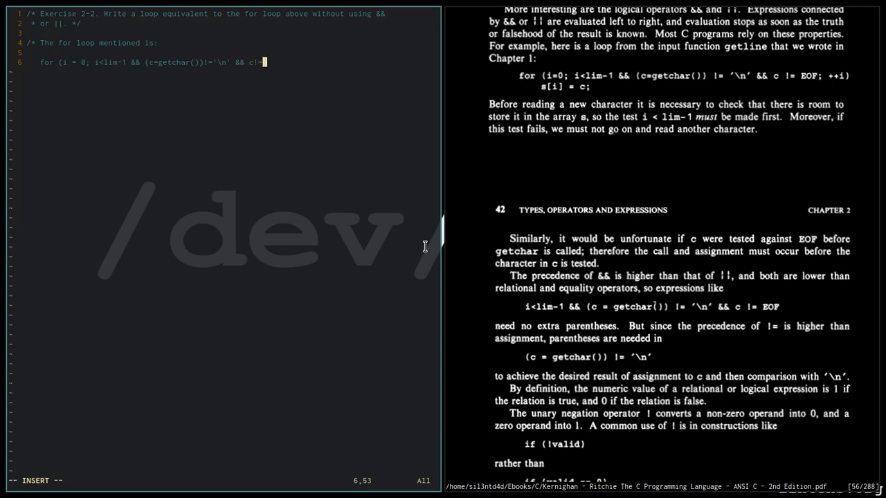
text(E)
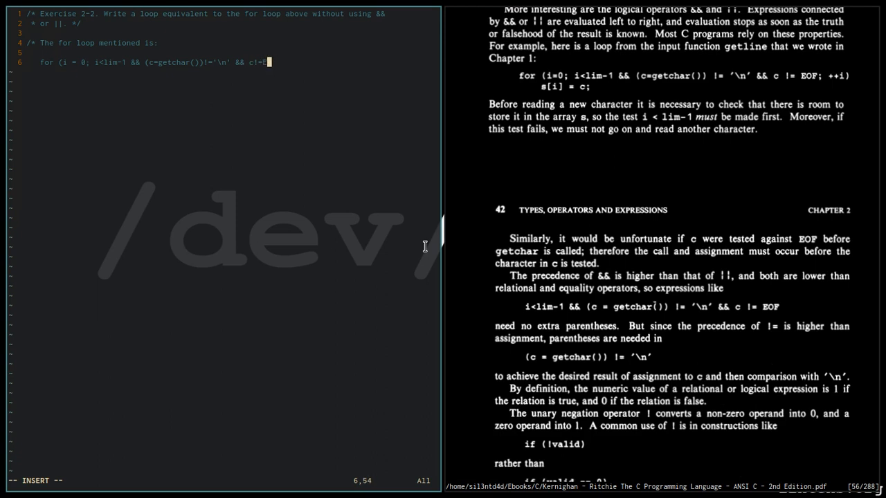
text(OF; ++i))
text(s[i];)
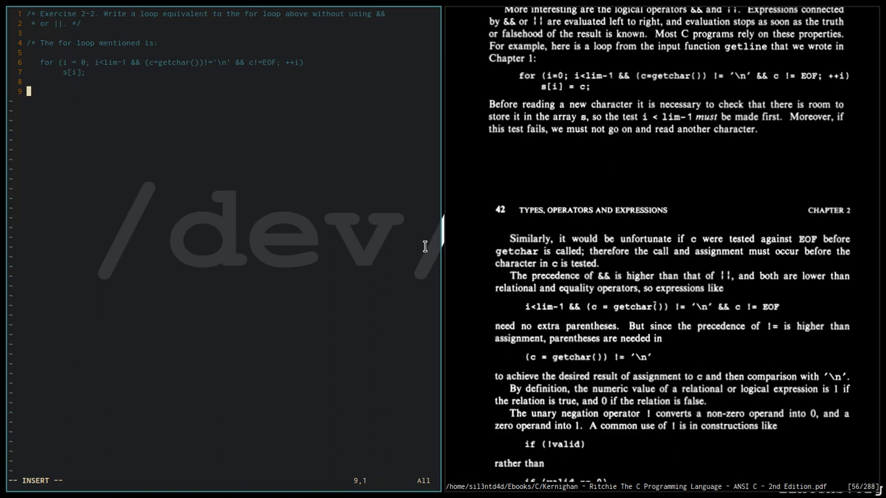
Close the comment with */ after the quoted loop and write the file
text(*/)
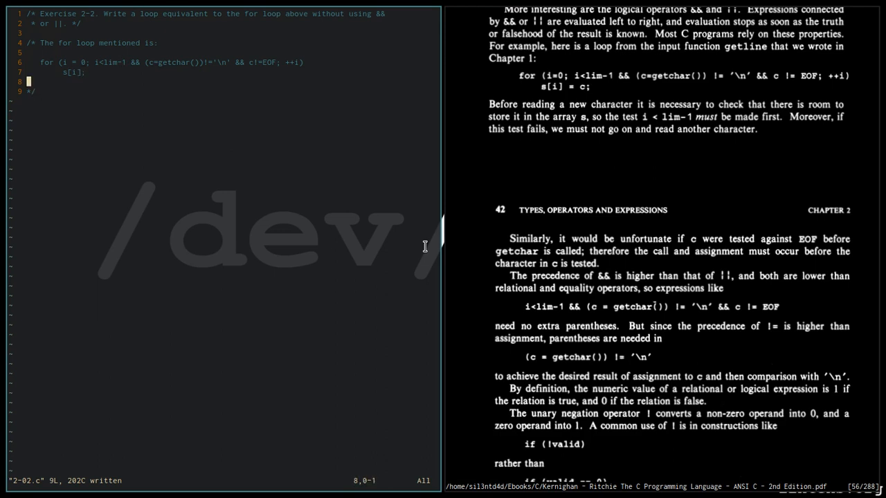
Write the indented outline 'if (cond1 && cond2) expr1 else expr2' on new comment lines
key(i)
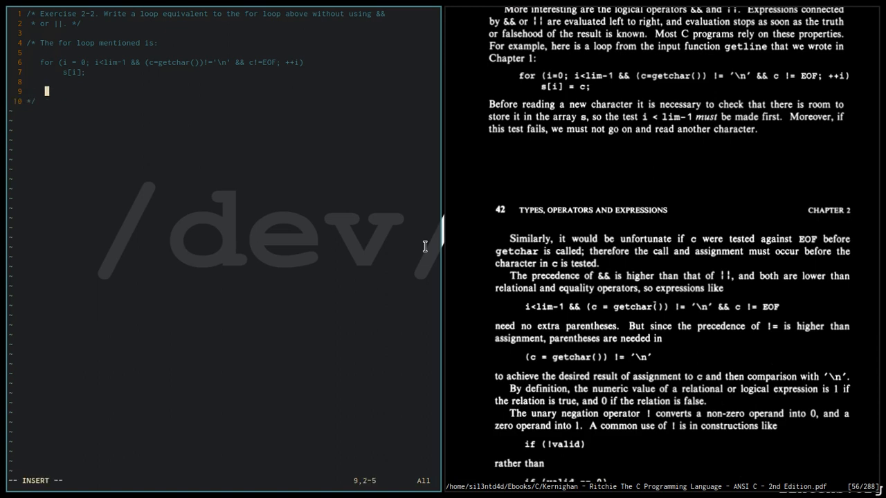
key(Enter)
text(Pr)
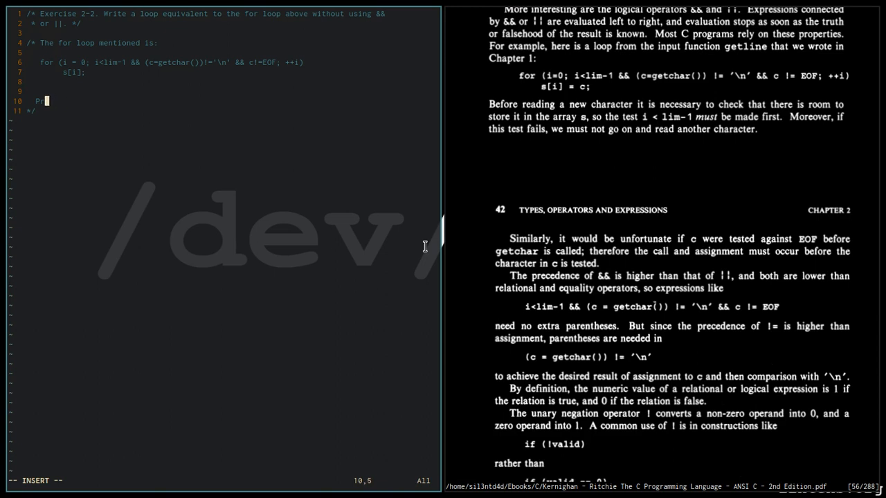
key(BackSpace)
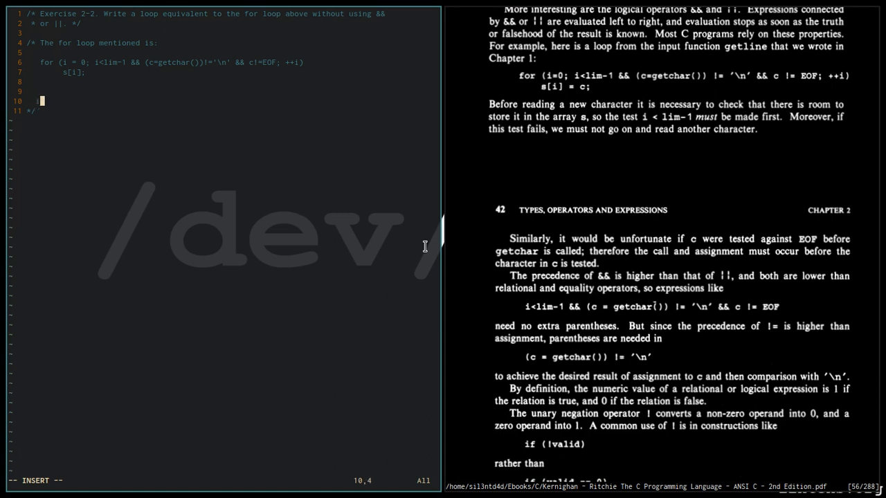
text(if (c)
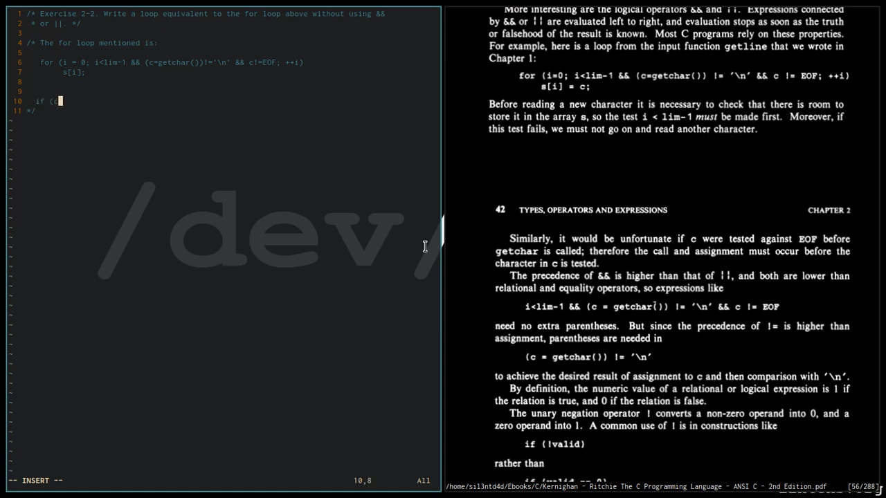
text(ond1 && con)
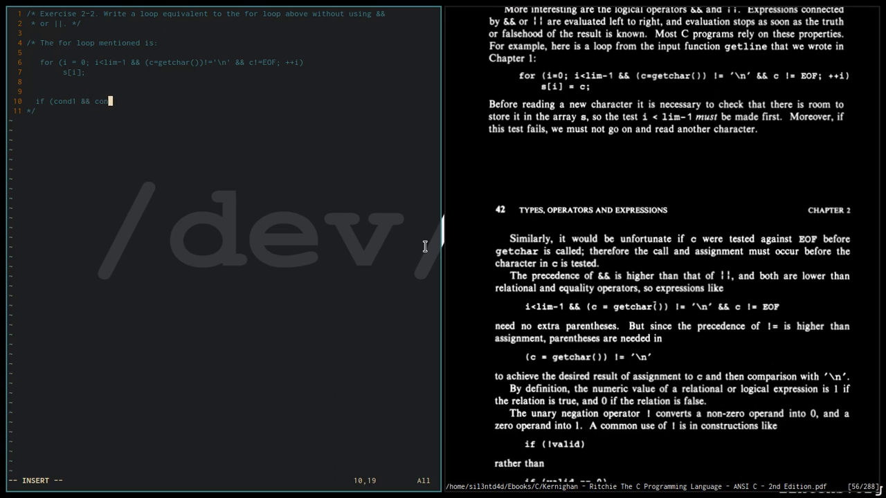
text(d2)
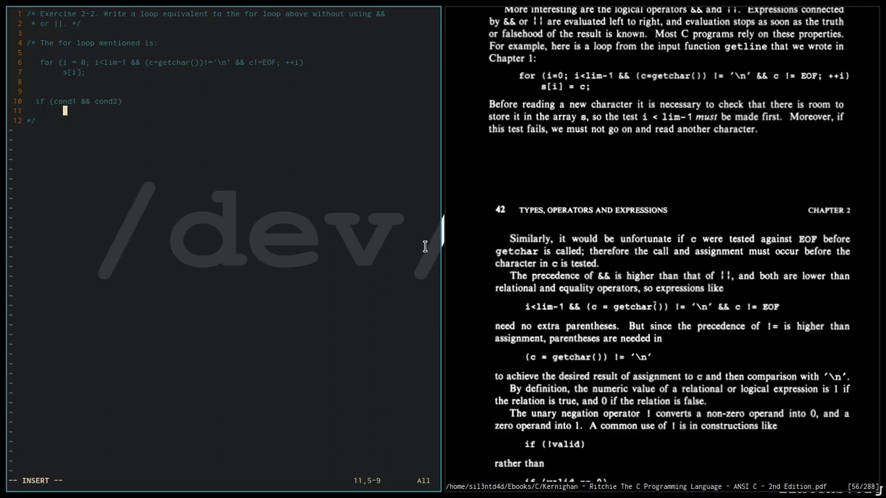
text(expr1)
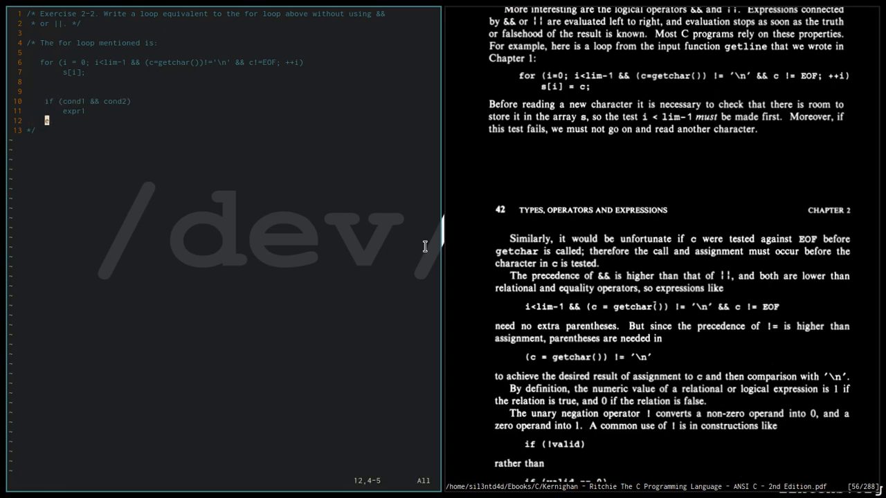
text(else)
text(expr2)
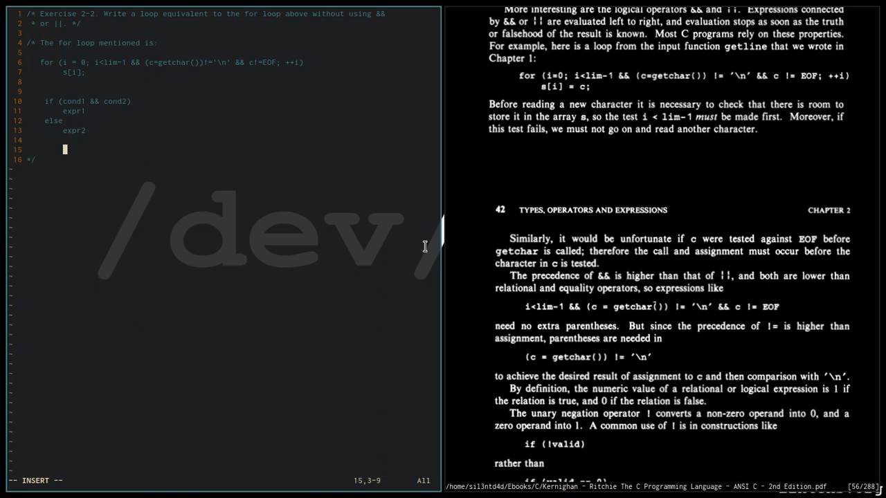
Add the label 'Equivalent if-else statement' in the comment
text(Equ)
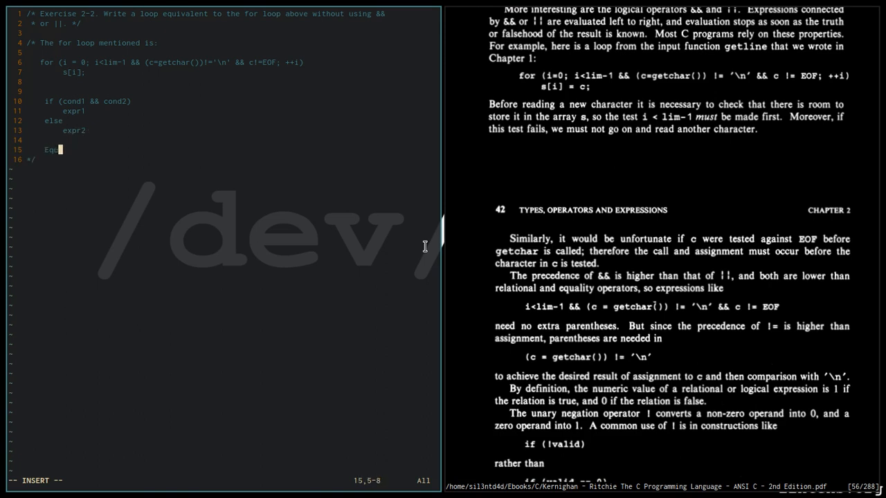
text(ivalent)
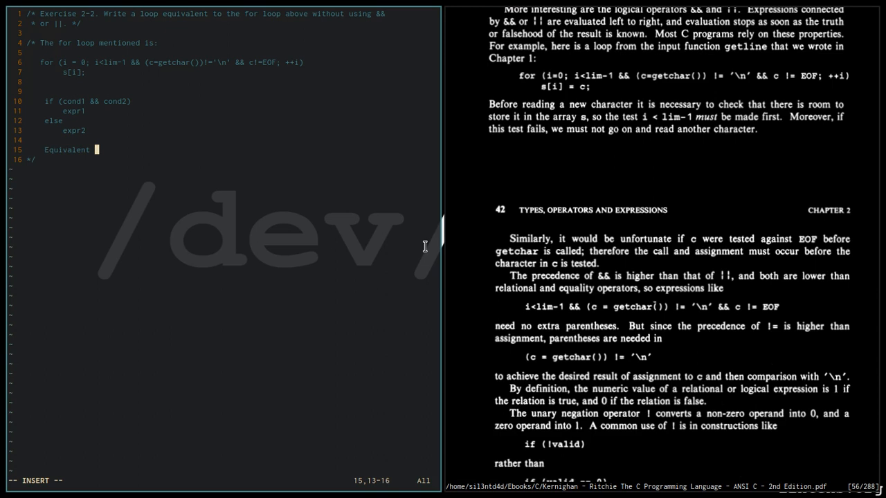
text(if-else:)
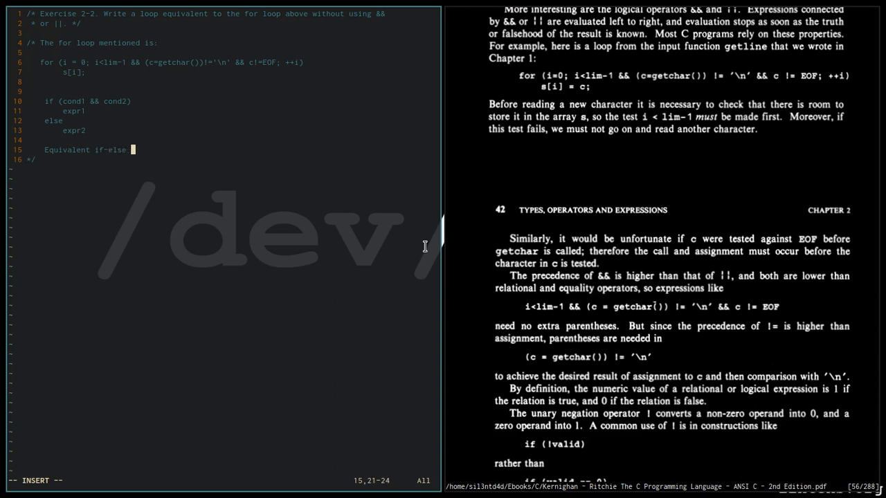
text(statement)
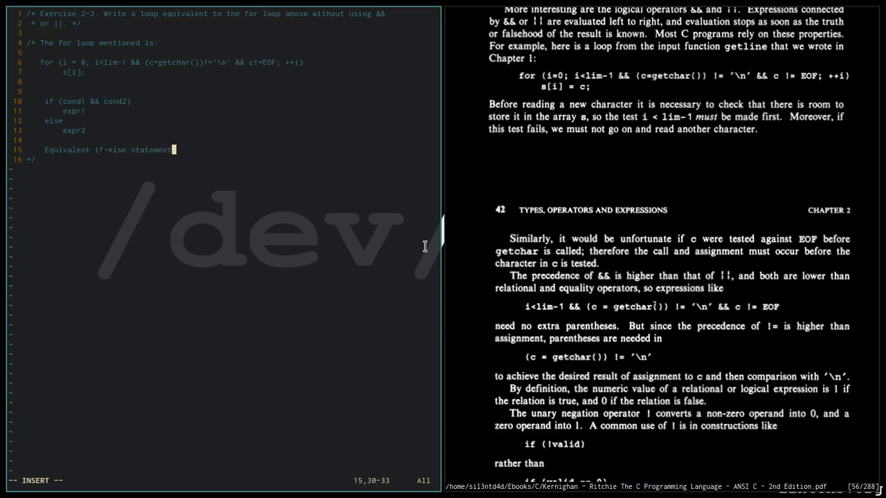
Write the nested if (cond1) / if (cond2) branches with expr1 and expr2 else blocks
text(if (cond1)
text(if (cond2)
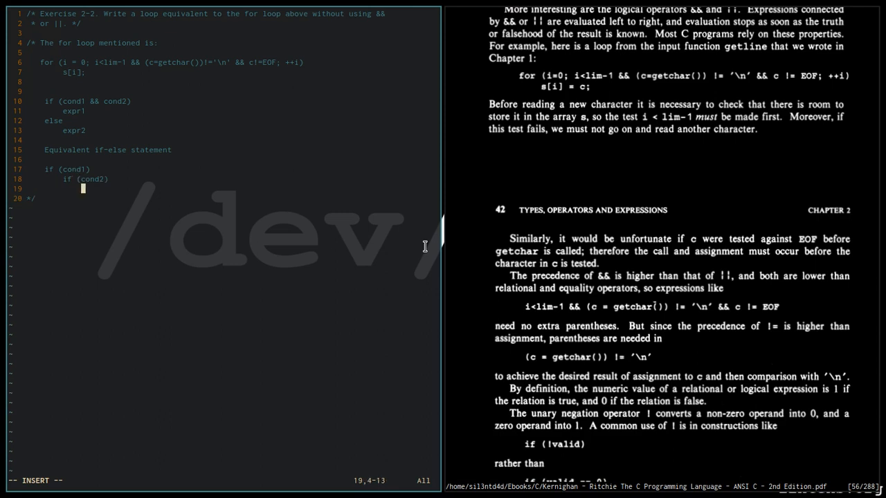
text(expr1)
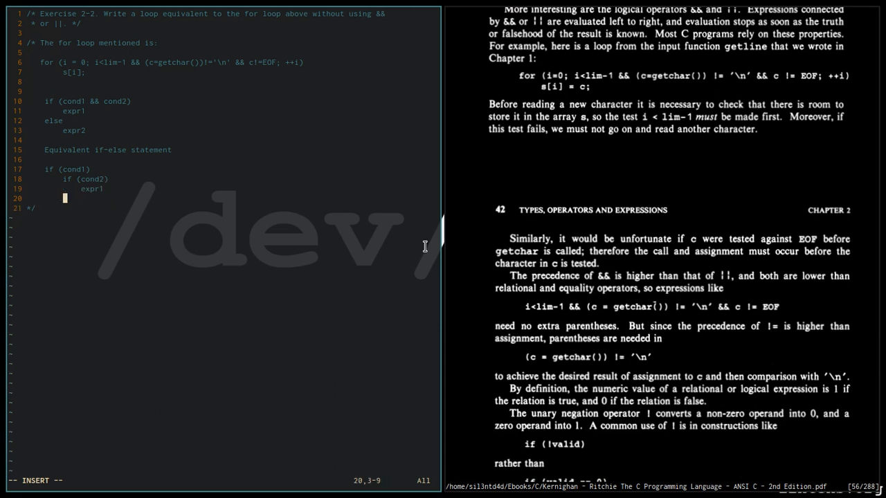
text(e)
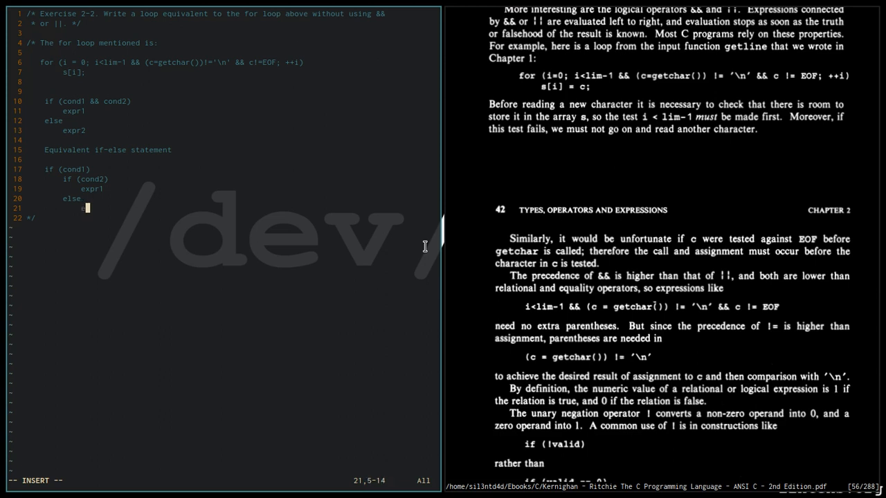
text(expr2)
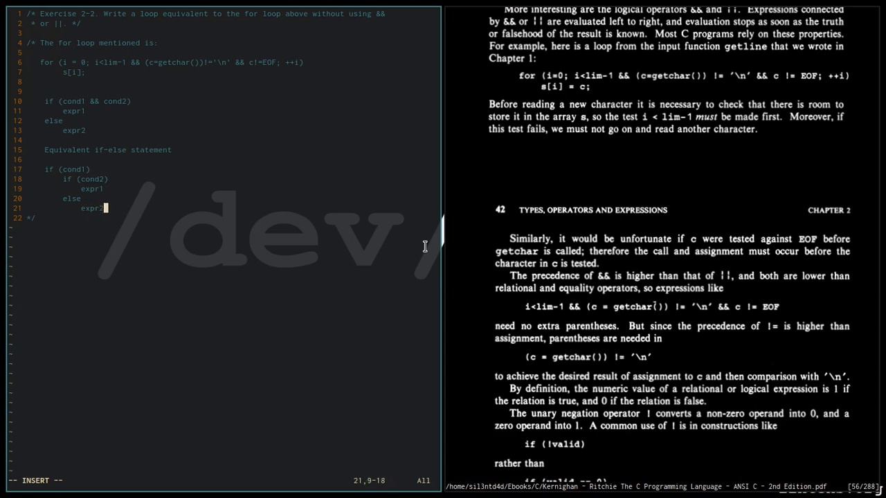
text(else)
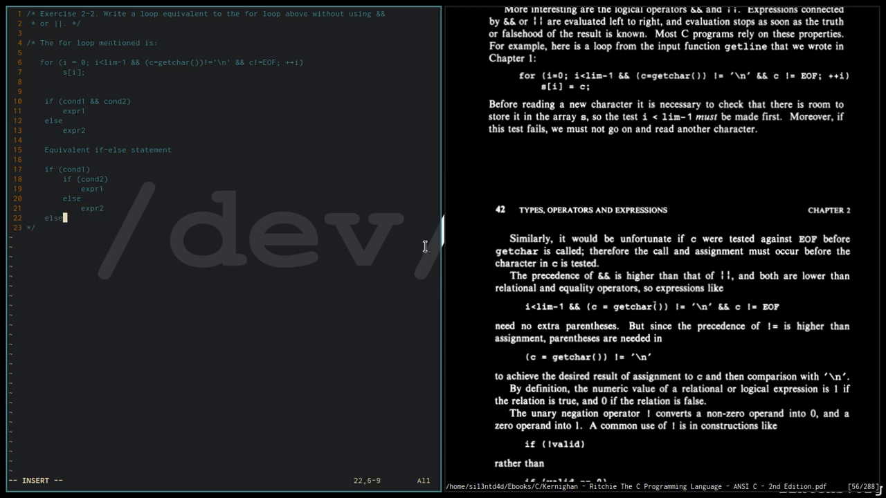
key(Enter)
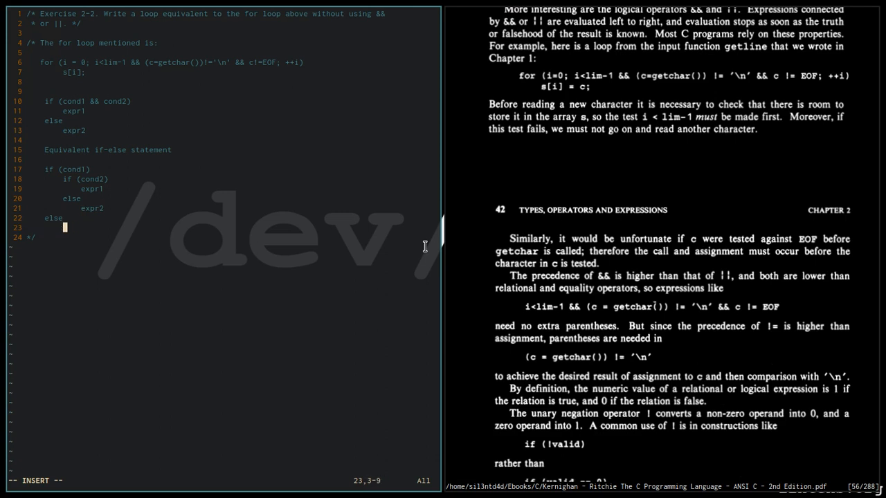
text(expr2)
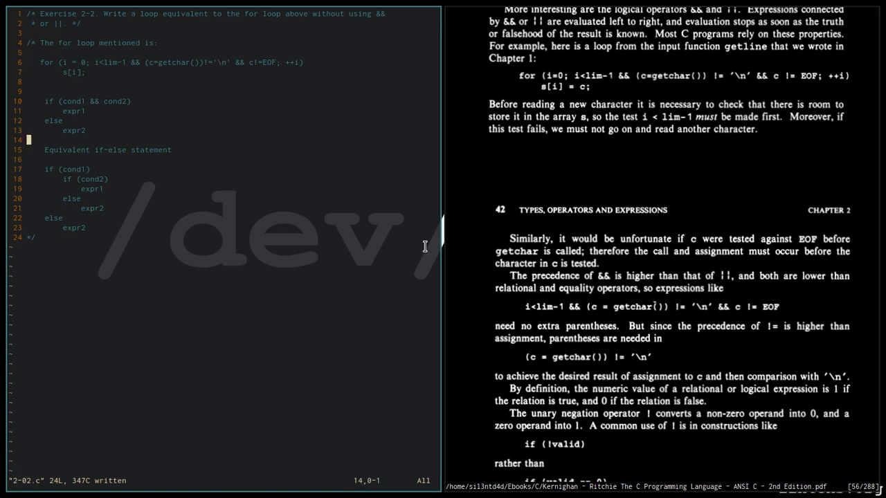
Add #include <stdio.h> and main() declaring int out_of_loop = 0, returning 0
text(#include <stdio.h>)
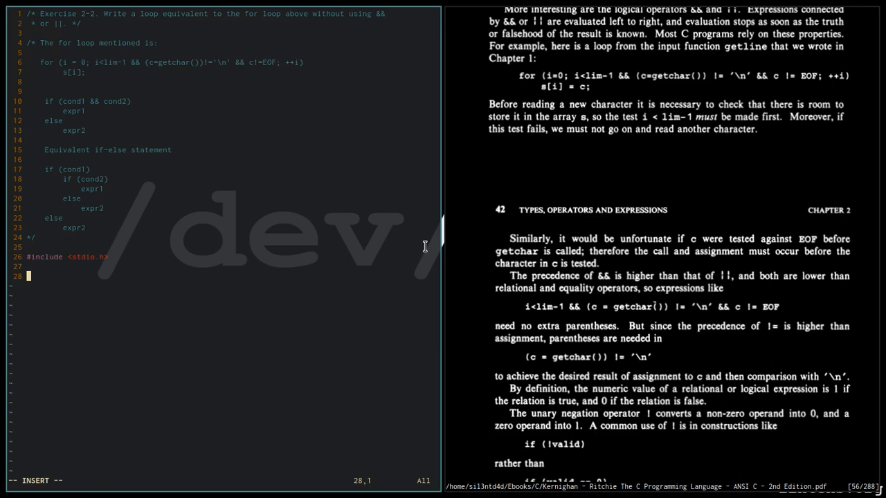
text(main()
text(return 0;)
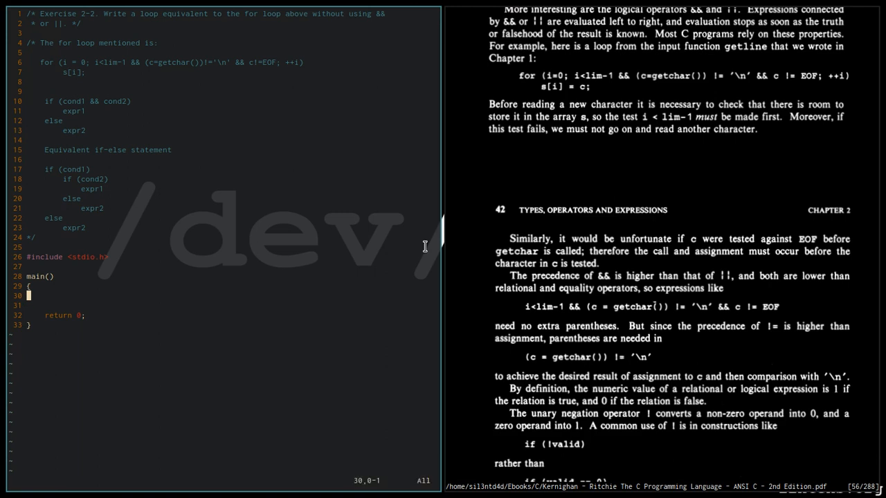
key(i)
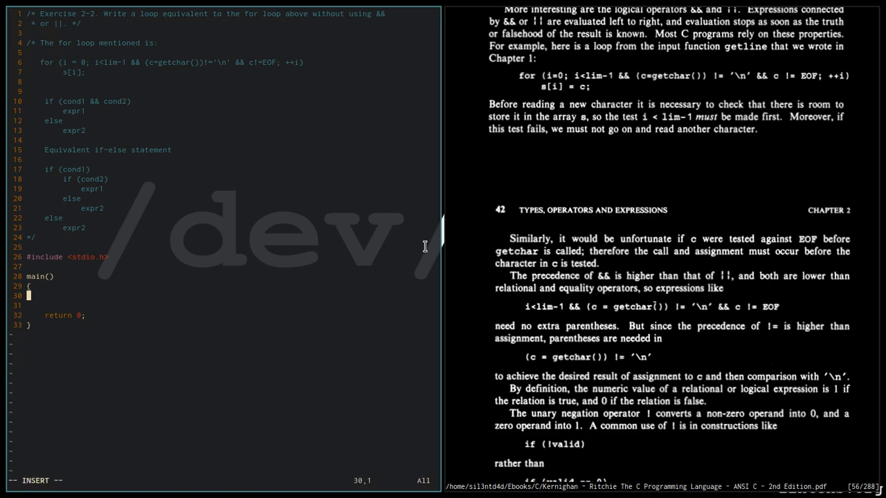
key(Enter)
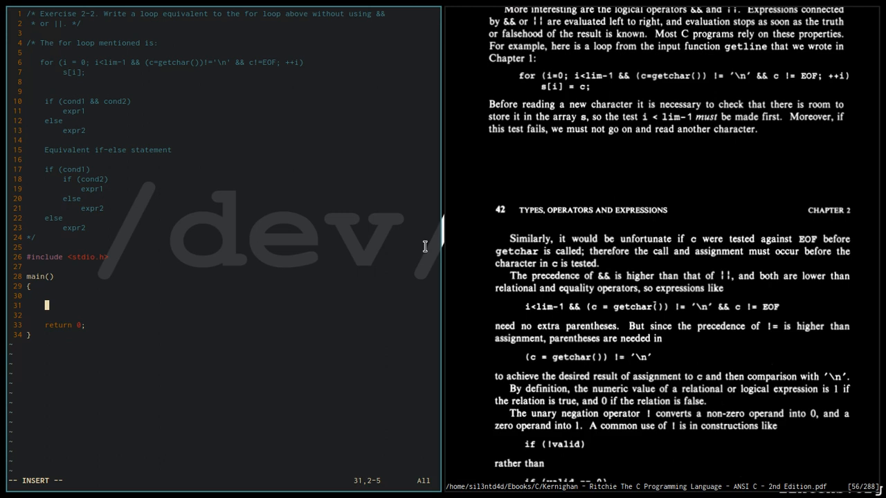
text(int out)
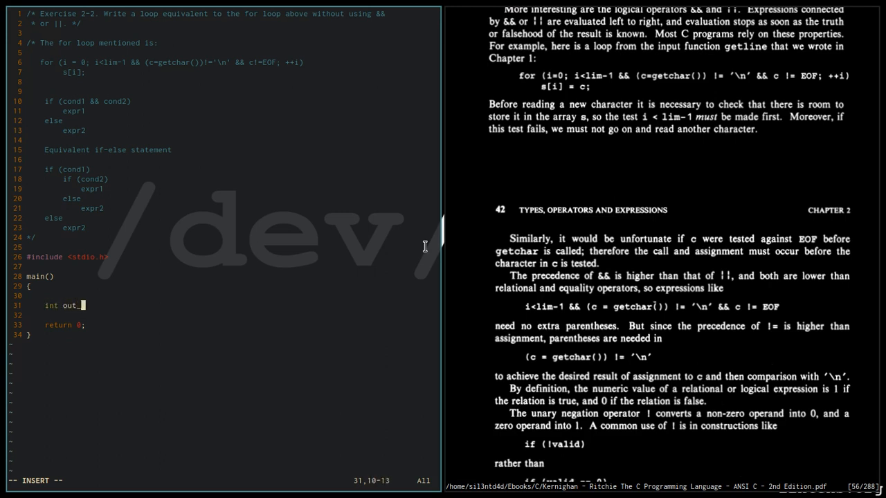
text(_of_loop;)
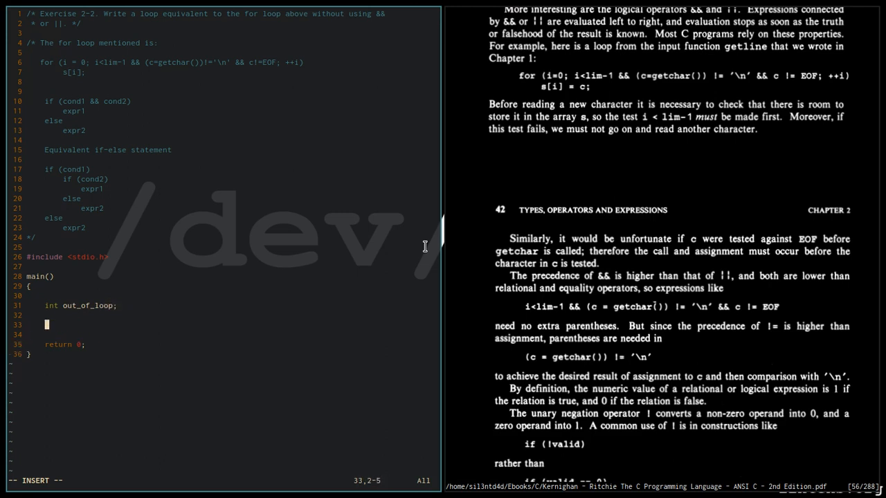
text(out_of_loop = 0)
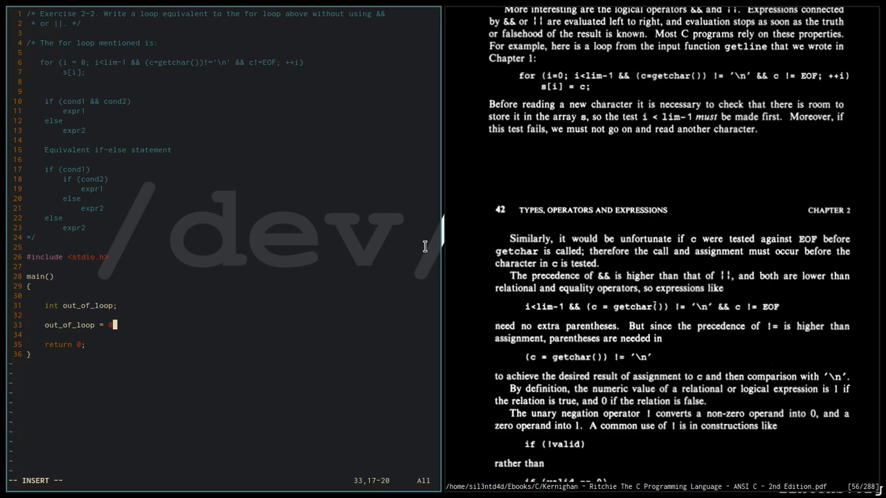
key(Escape)
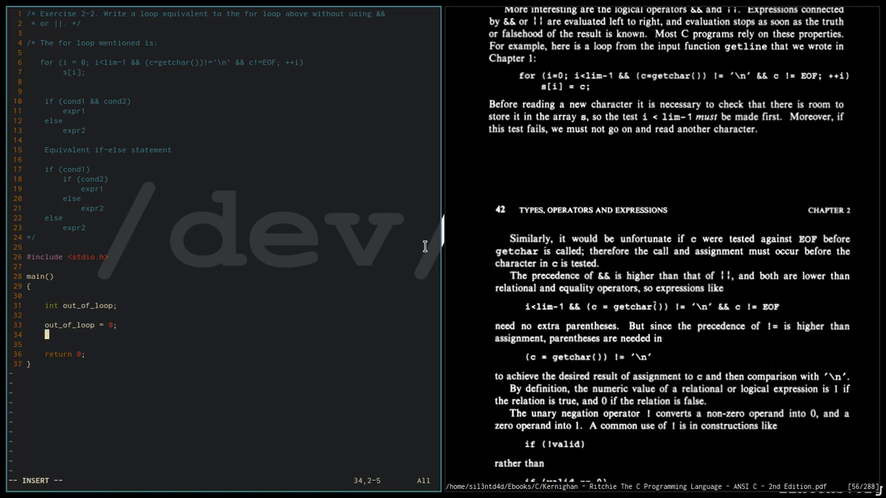
Open a while (!out_of_loop) loop whose first test is i < lim - 1
text(while)
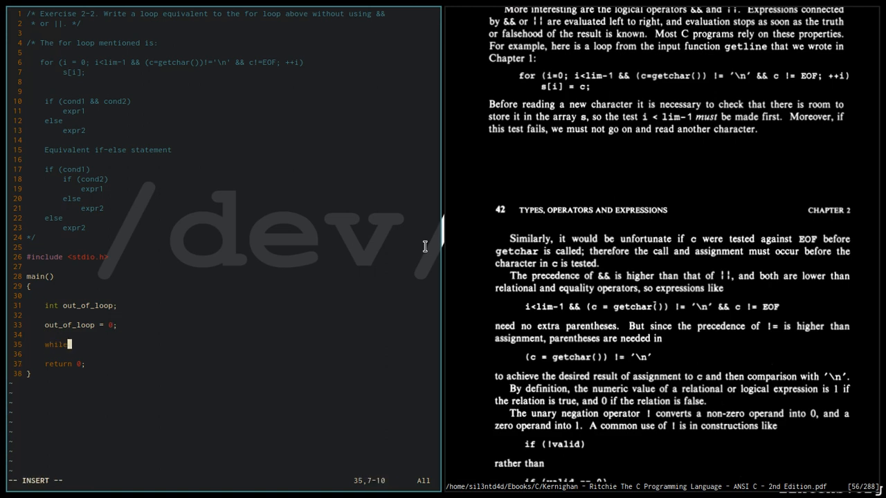
text((!out_of_loop) {)
click(233, 353)
text(if)
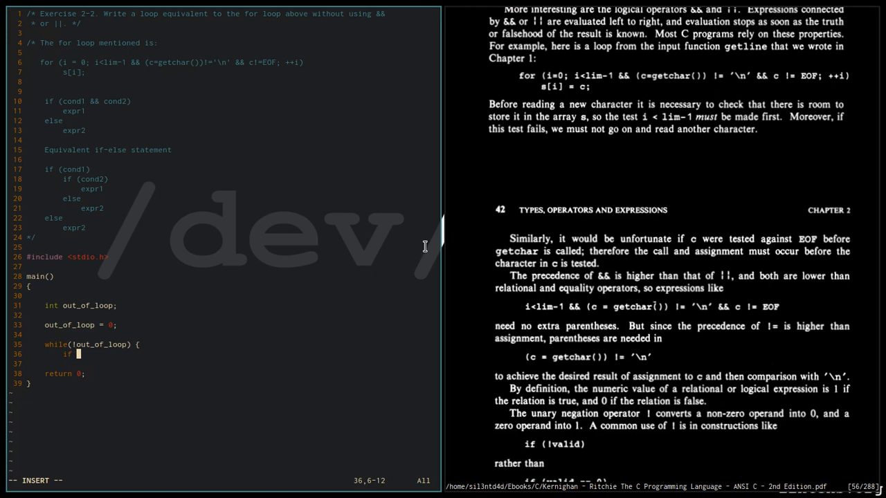
text(i)
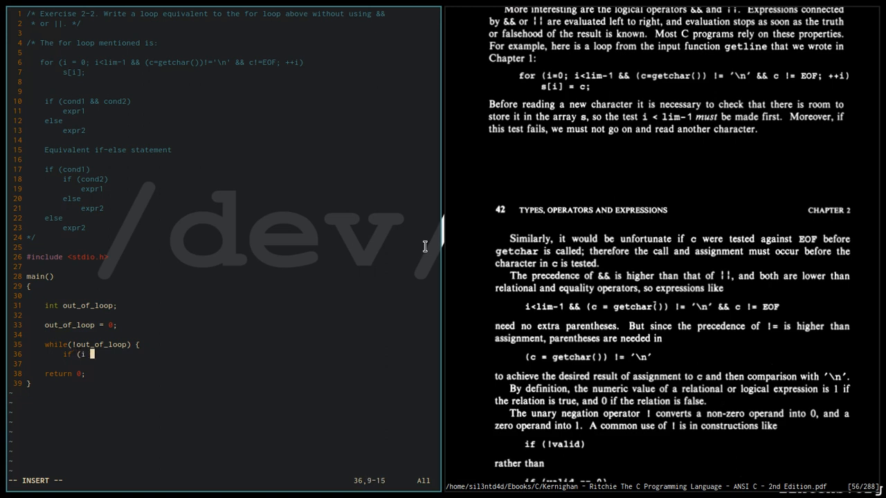
text(< lim - 1) {)
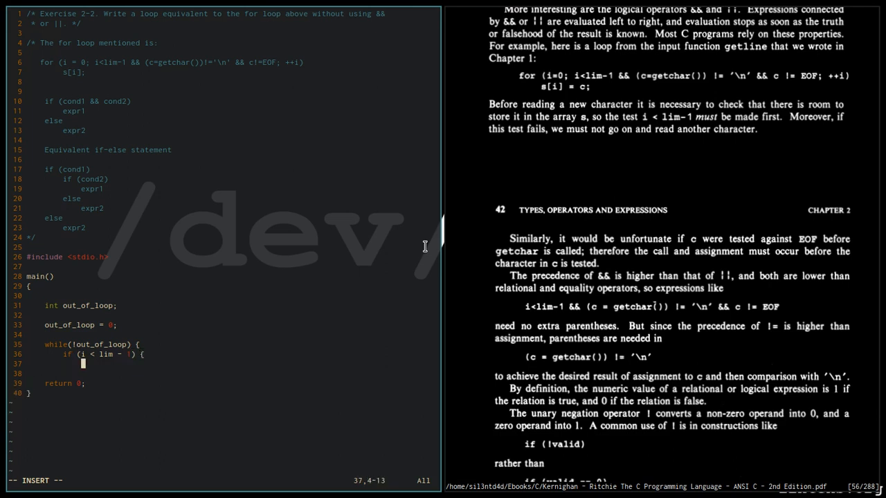
key(Enter)
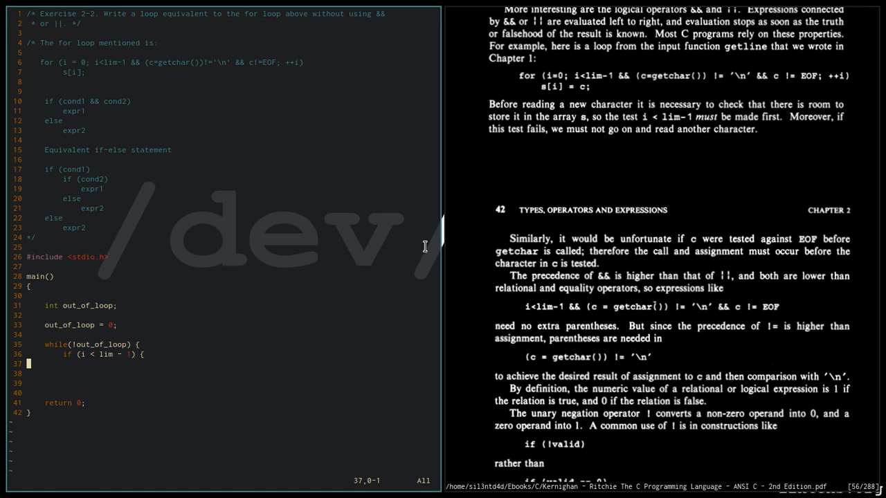
Read c and nest if tests for c != '\n' and c != EOF
text(c)
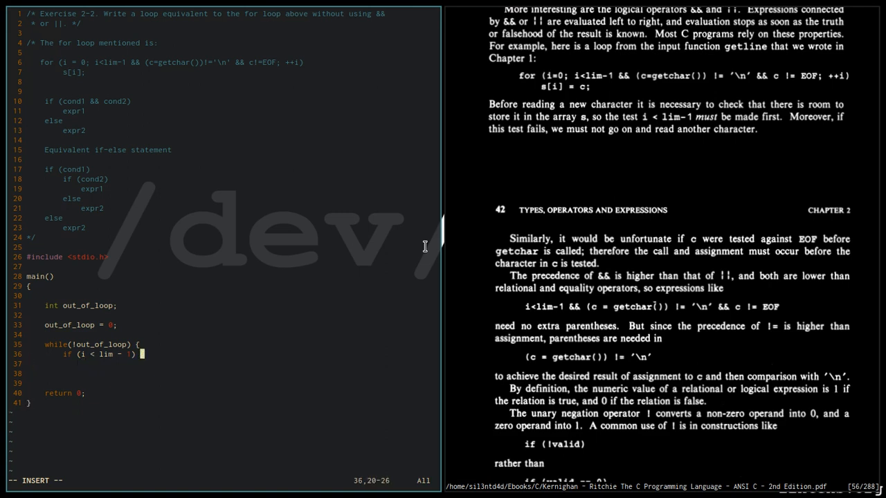
text(if ()
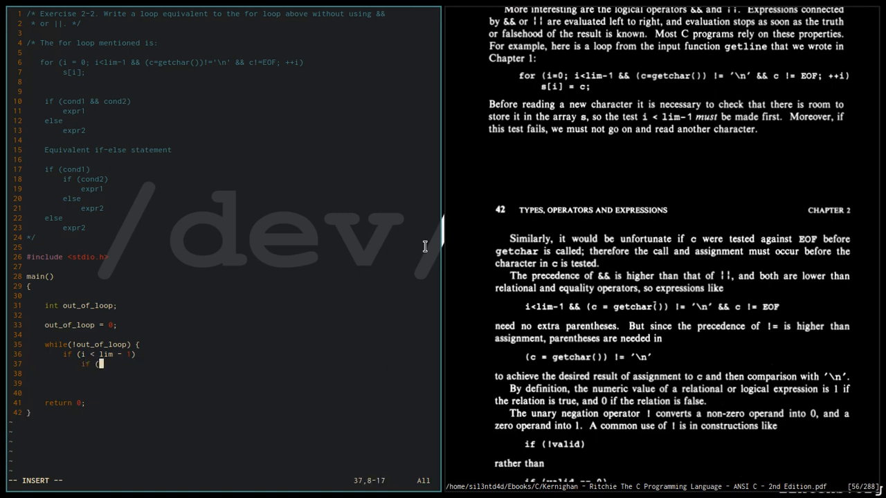
text(c = getchar()) @)
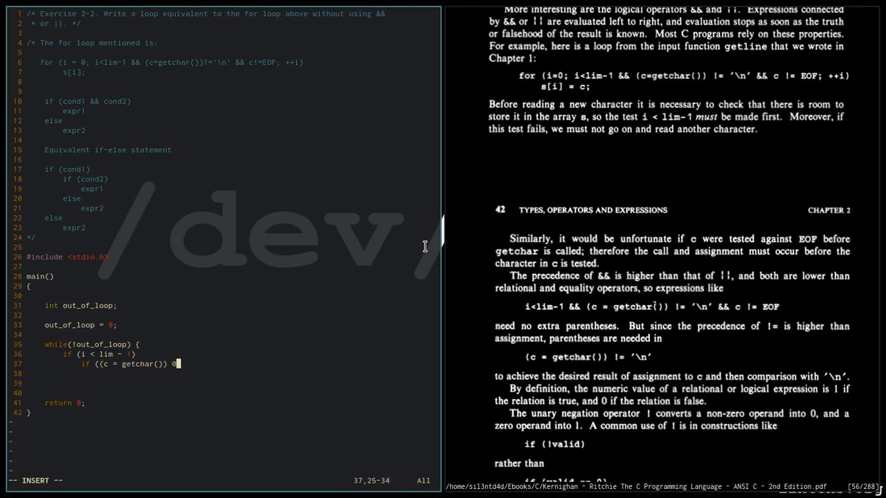
text(!= '\n)
click(233, 374)
text(if ()
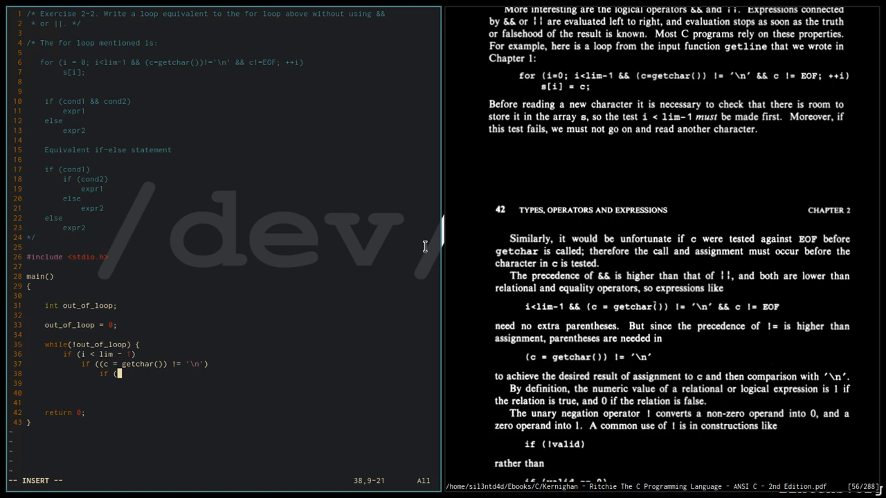
text(c !=)
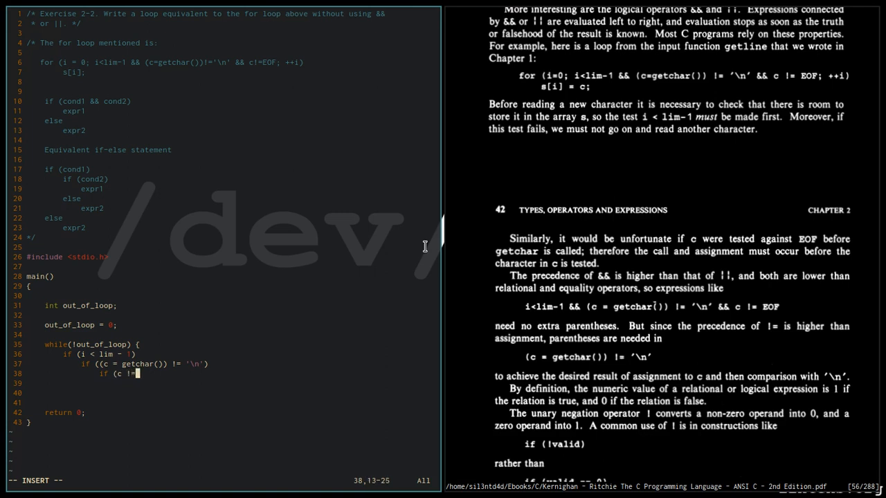
text(EO)
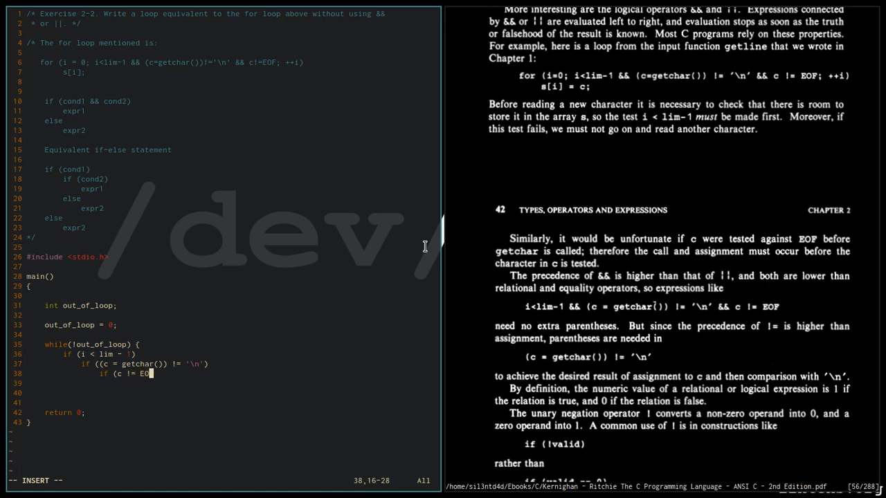
text(F) {)
click(233, 383)
text(s[i])
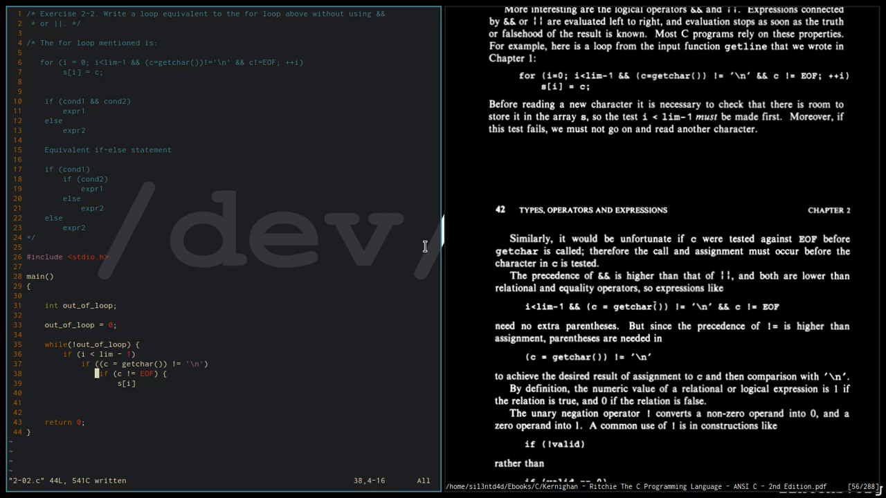
Store c in s[i], increment i, and set out_of_loop = 1 in each else branch
key(i)
text( = c;)
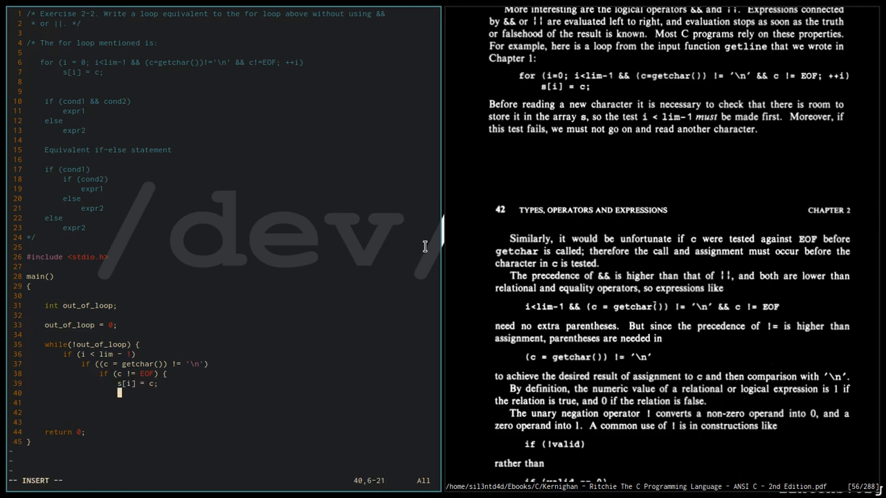
text(++i;)
click(233, 403)
text(} else)
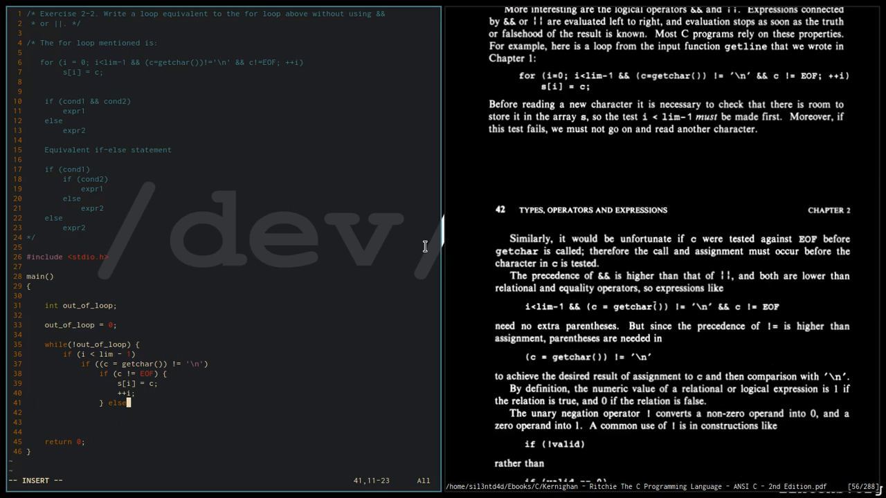
text(o)
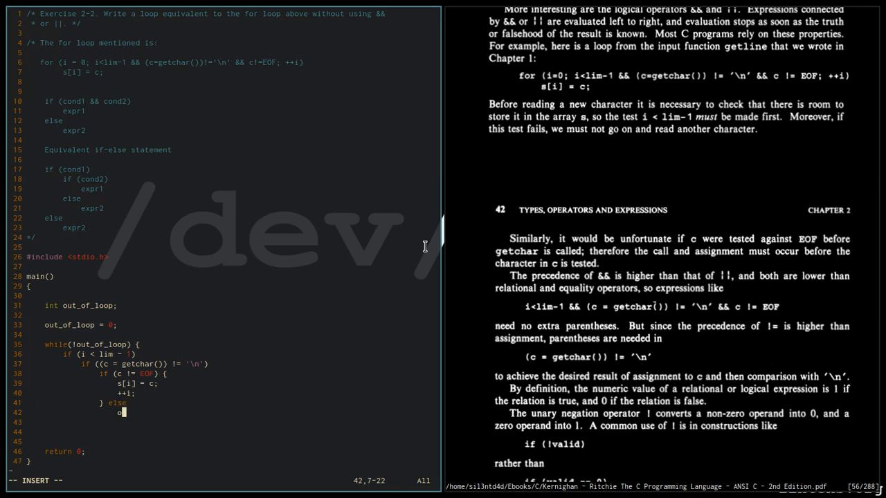
text(ut_of_loop = 1;)
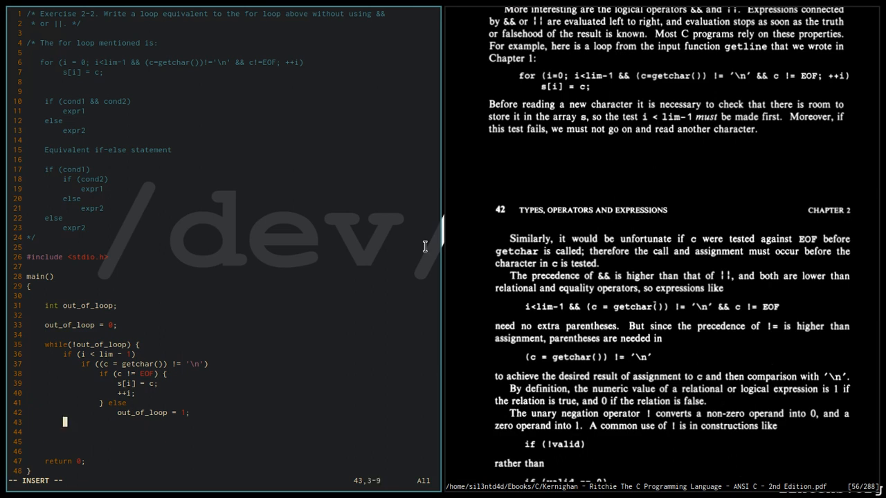
text(else)
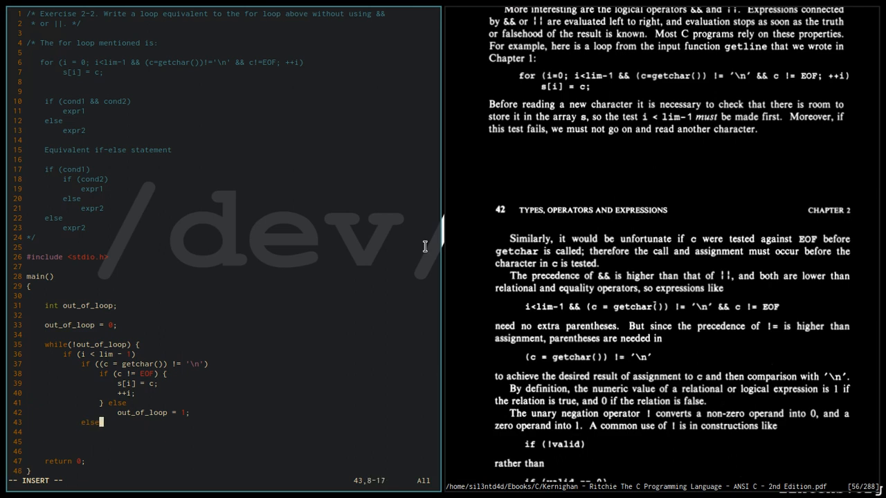
text(out_of_loop = 1;)
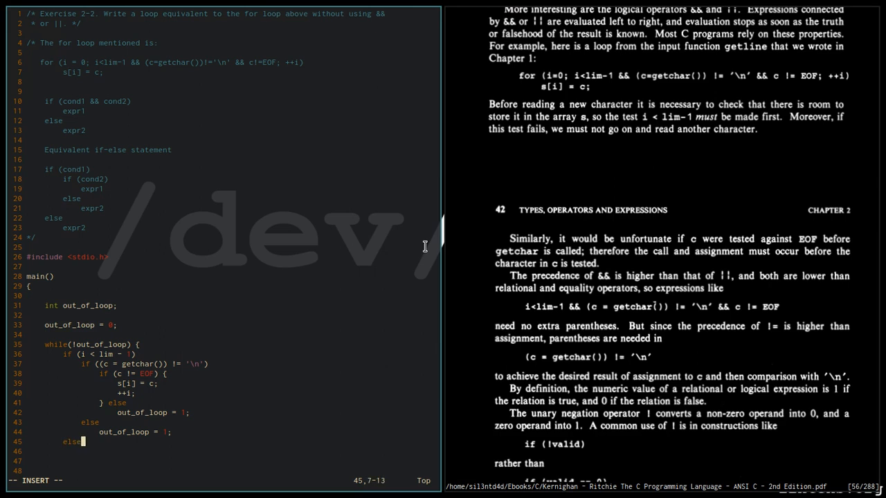
text(out_of_loop = 1;)
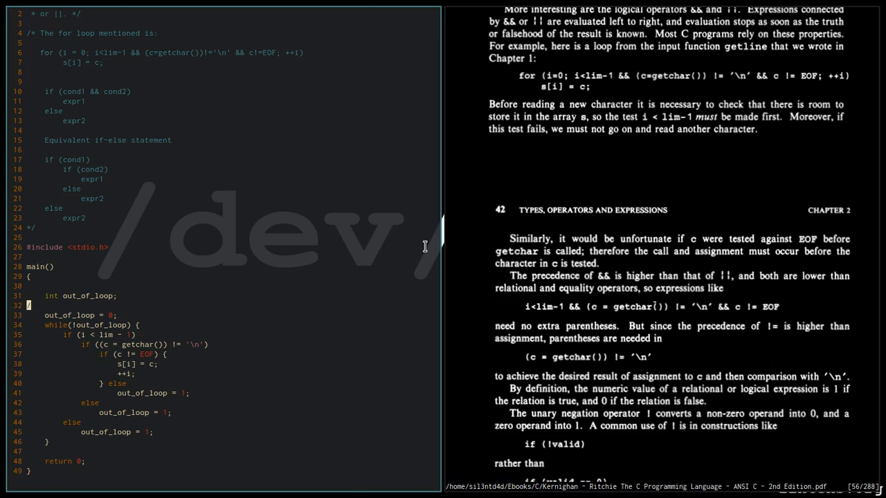
Comment out the while version and type the for loop with i<lim-1, getchar and '\n' tests
text(/*)
click(224, 451)
text(*/)
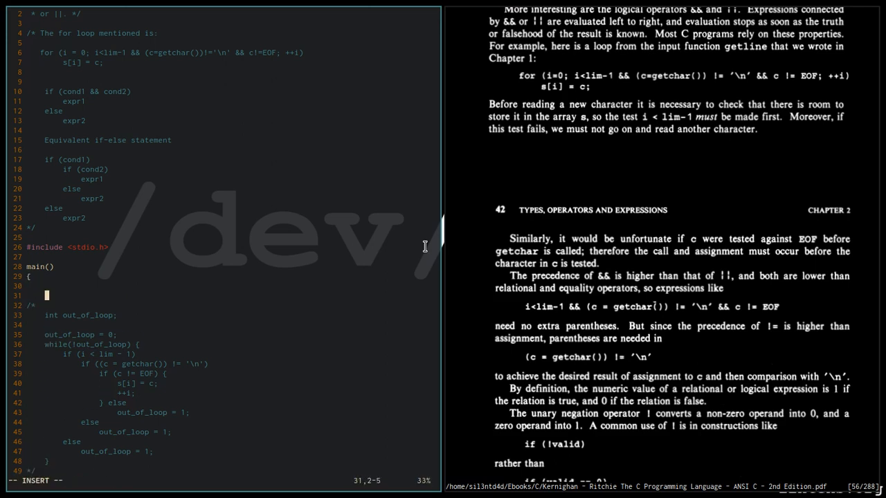
text(for (i = 0)
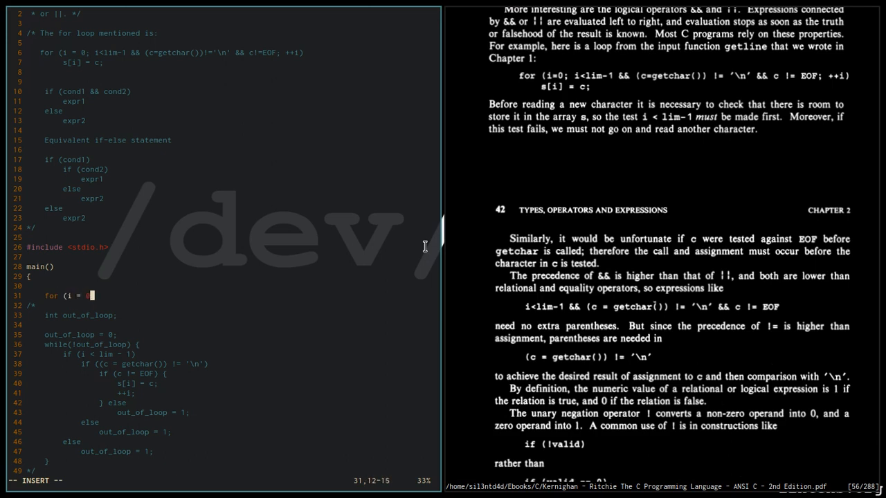
text(; i<lim)
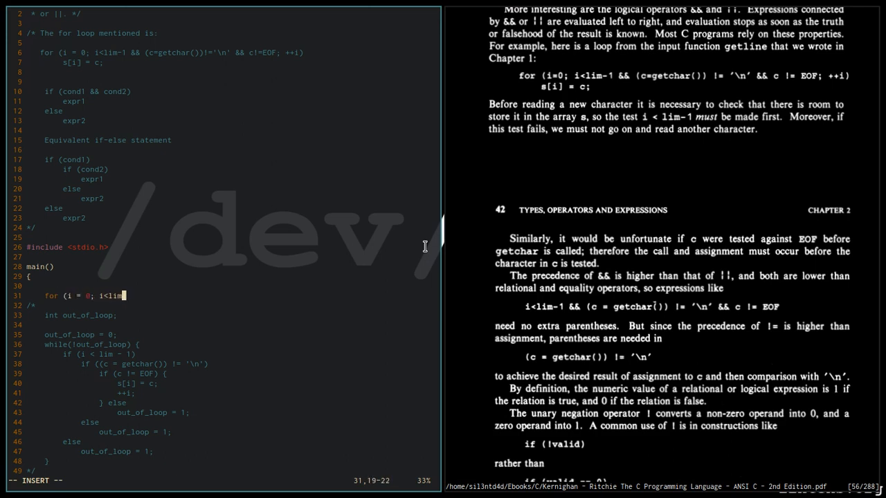
text(-1)
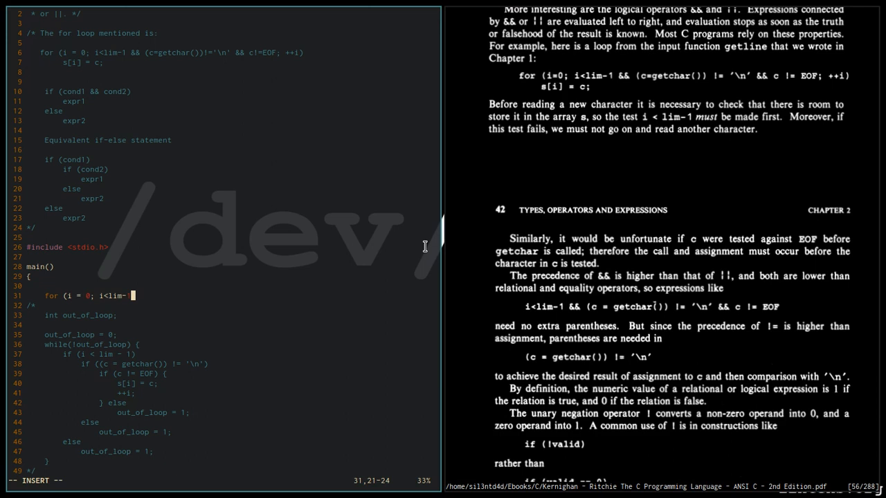
text(&&)
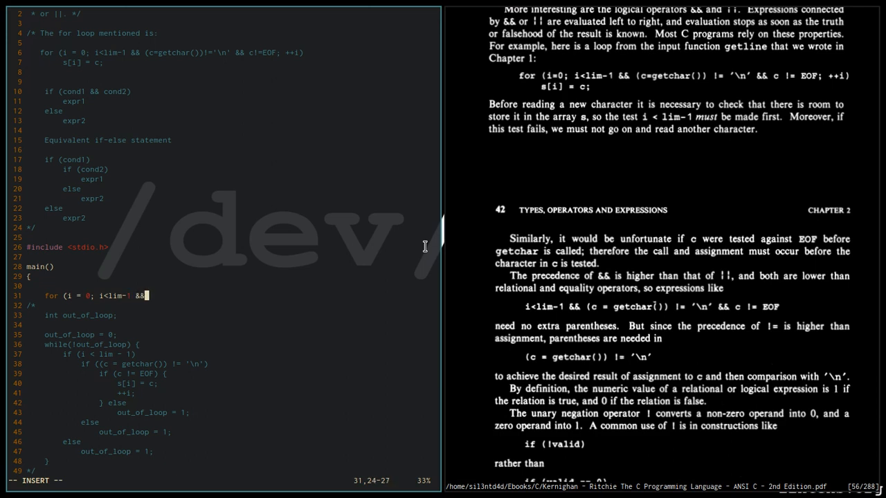
text((c=getchar()
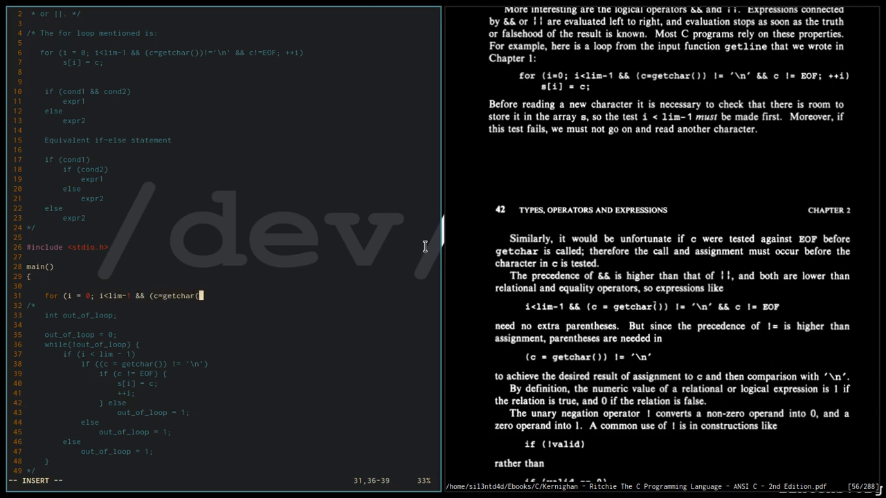
text())!=)
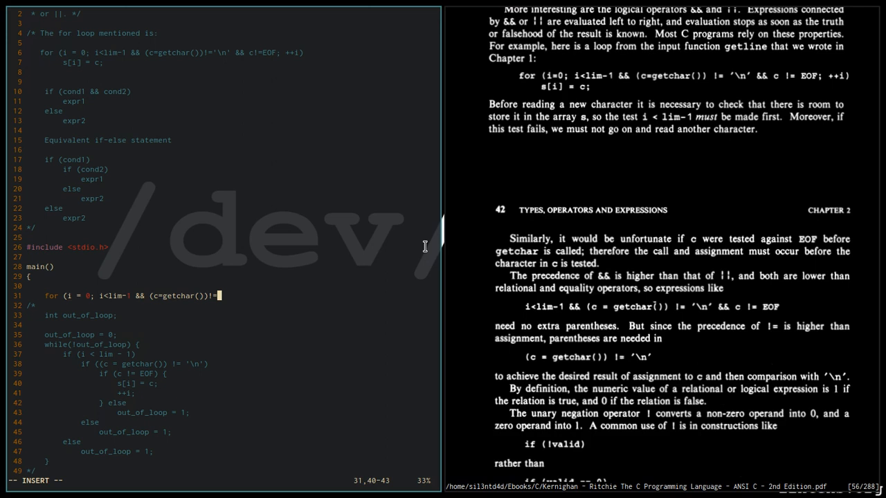
text('\n' && c!=EOF)
text(s[i] = c;)
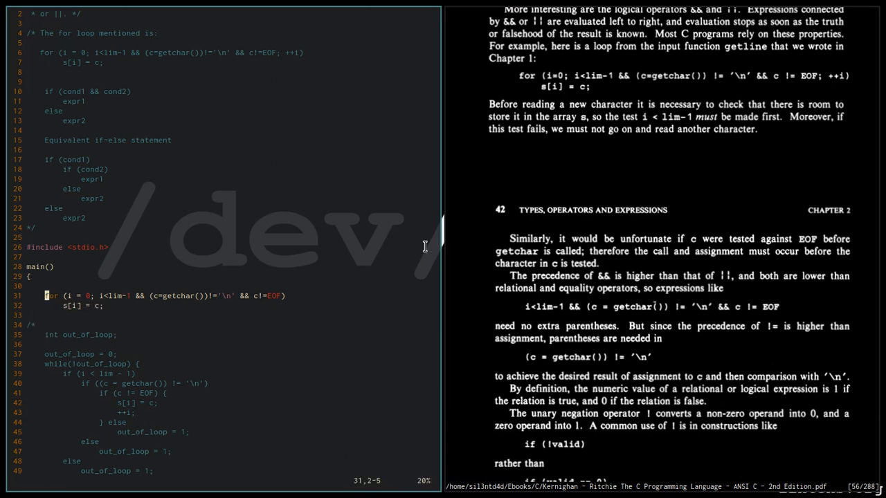
Declare int i and char s[lim] above the loop
text(int)
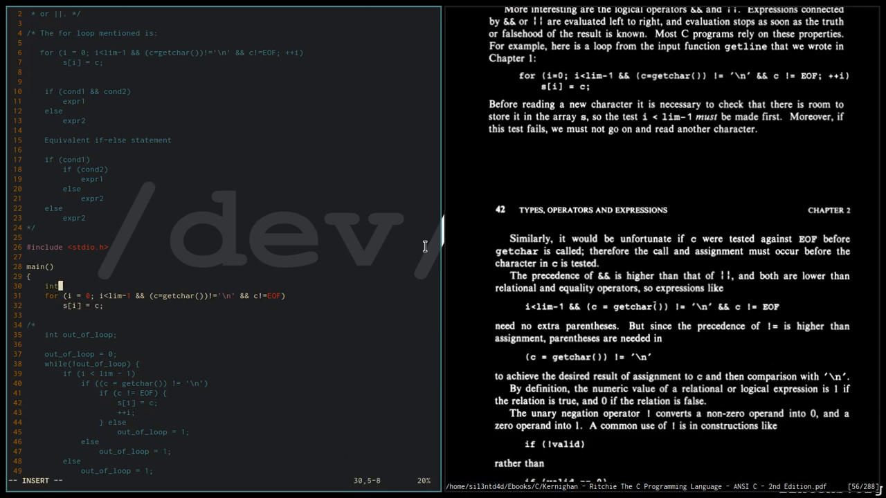
text(i;)
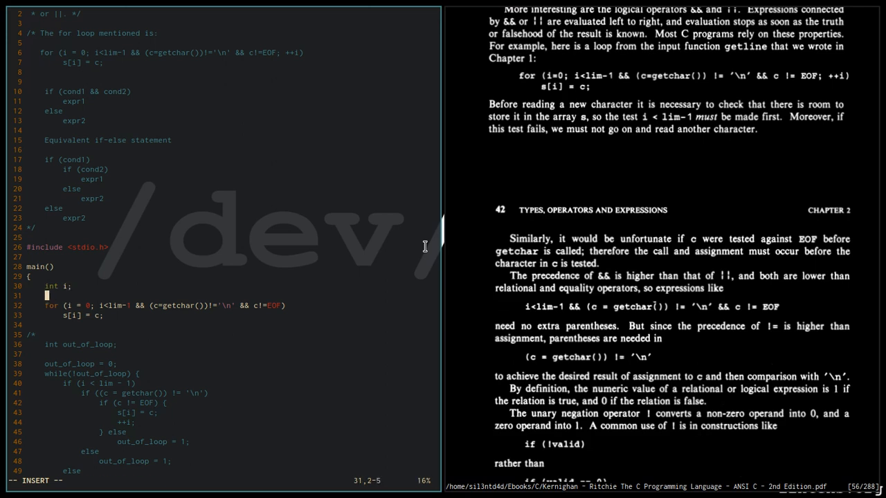
text(char s)
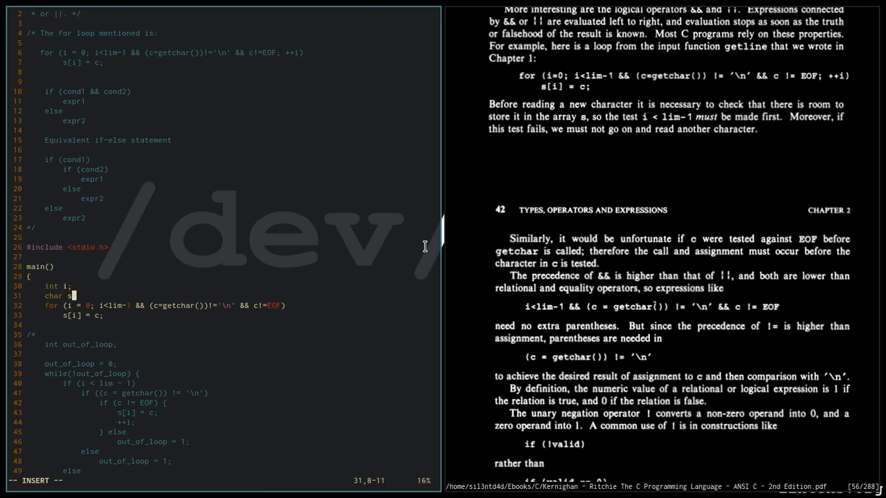
text([lim];)
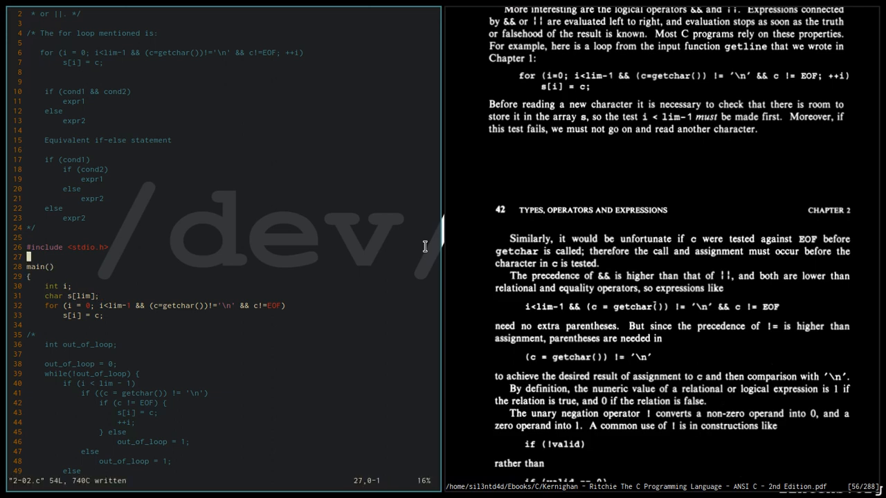
Define lim as 1000 with #define lim 1000
text(#d)
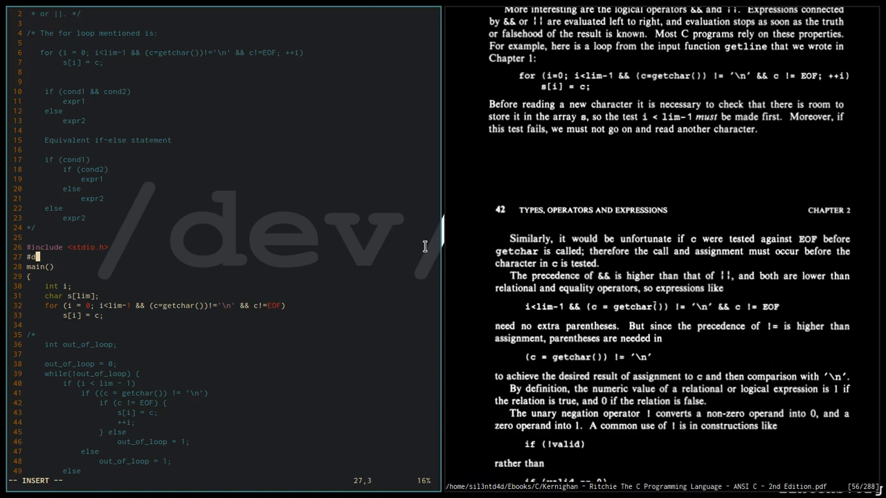
text(efine lim)
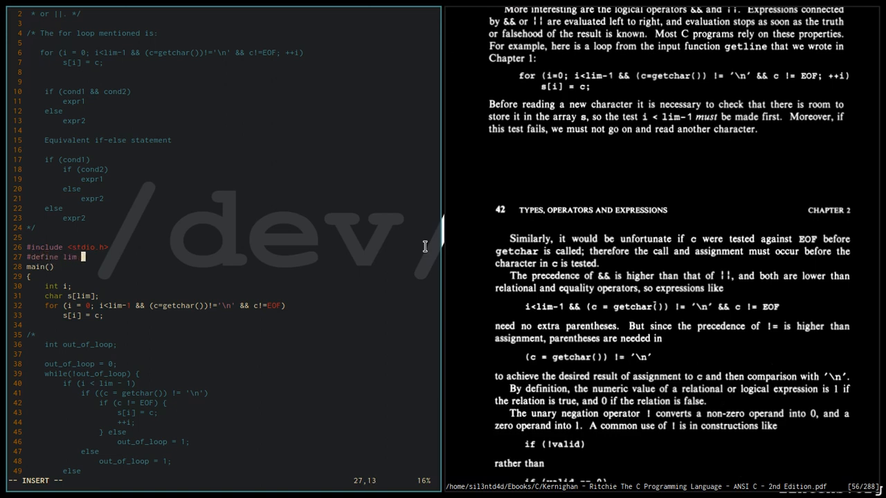
text(1000)
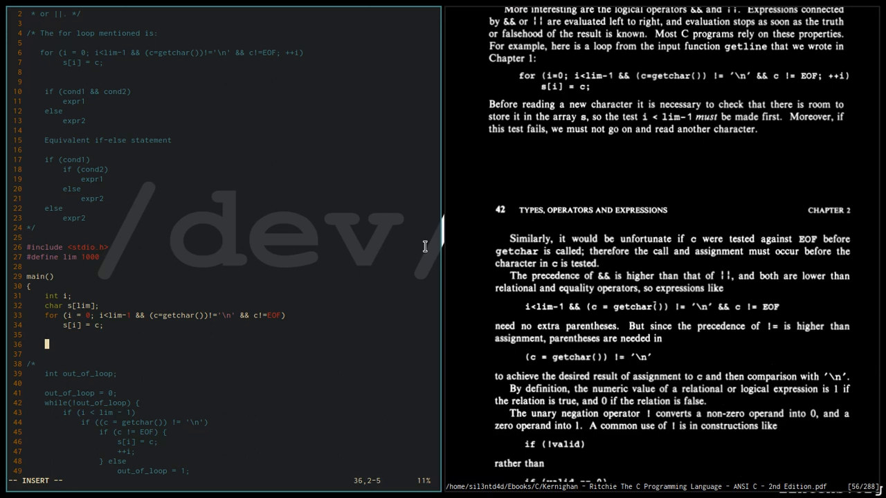
Add printf("%d: %s", i, s); after the for loop
text(pri)
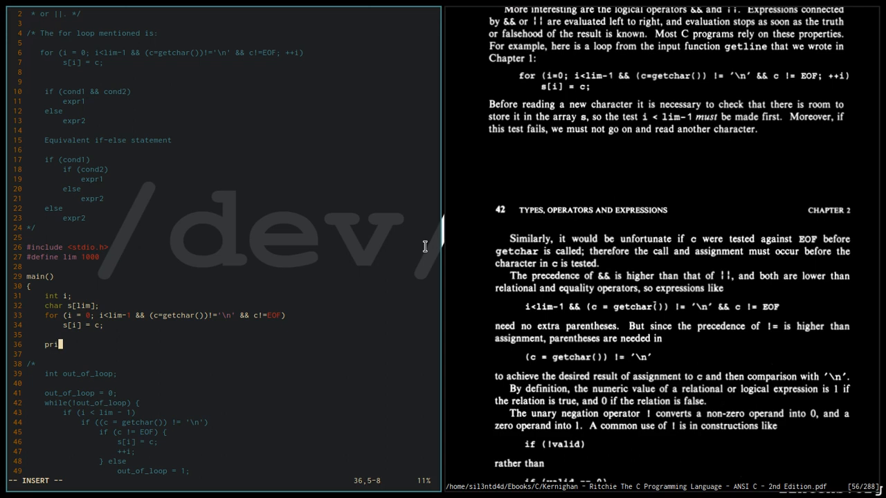
text(ntf(")
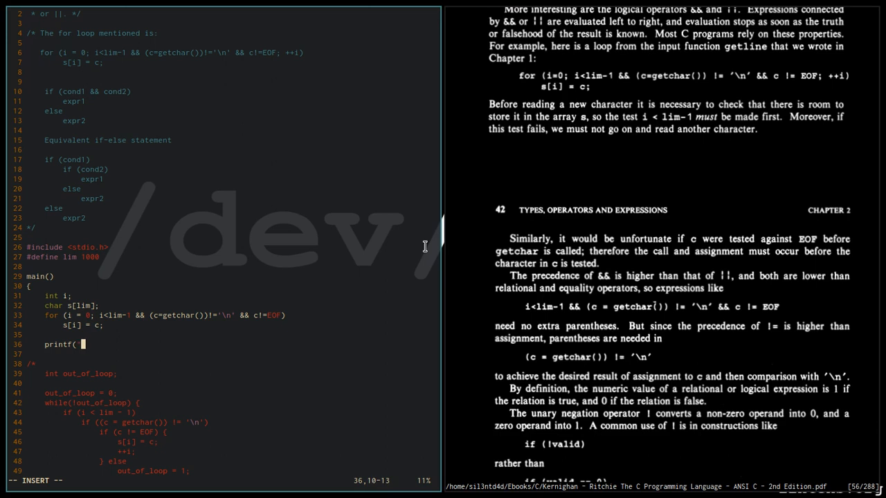
text("%d .)
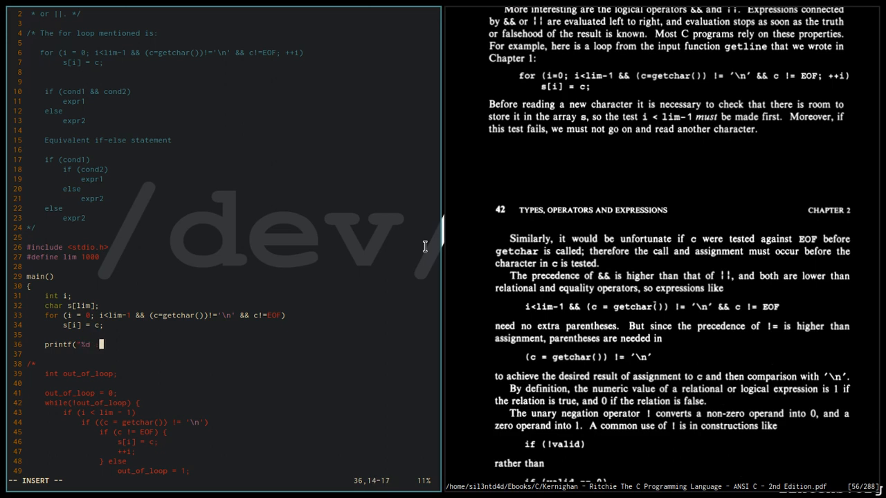
text(%s)
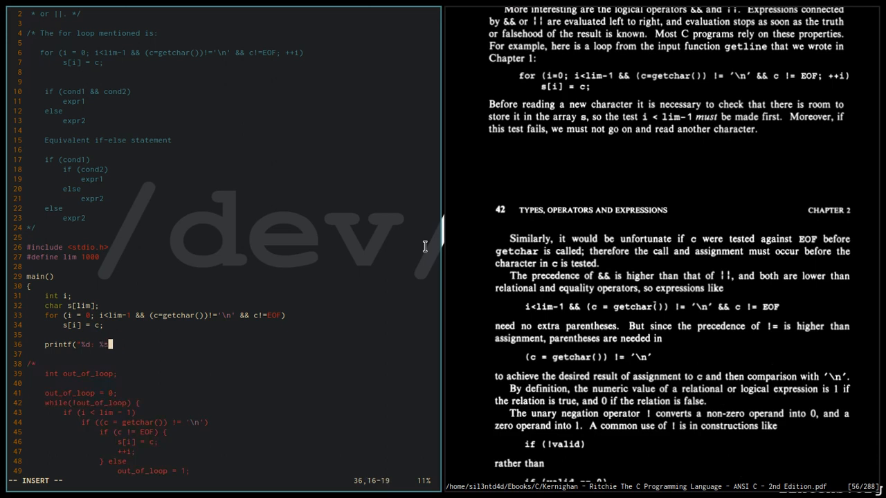
text(", i)
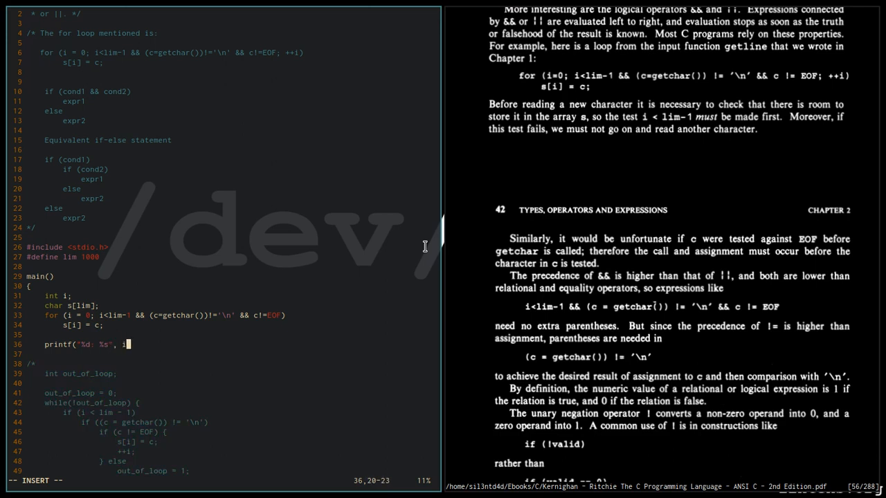
text(, s);)
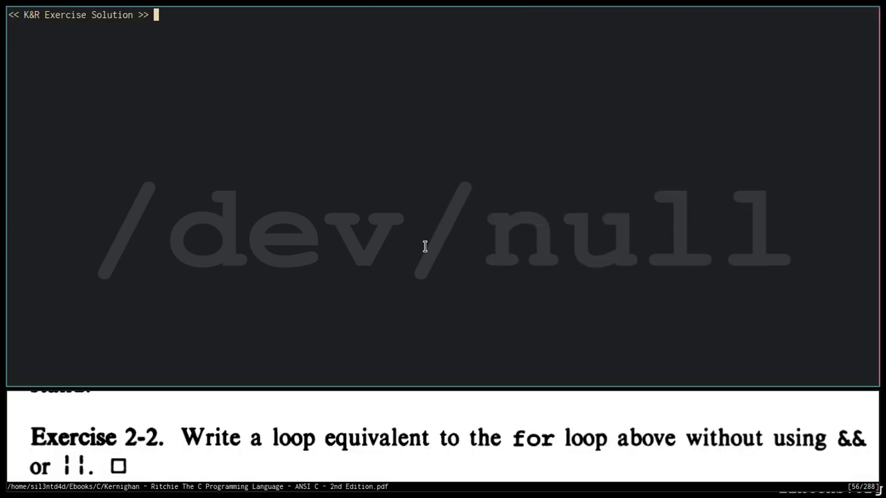
Compile with c89, change the declaration to int i, c; and recompile
text(c89 1)
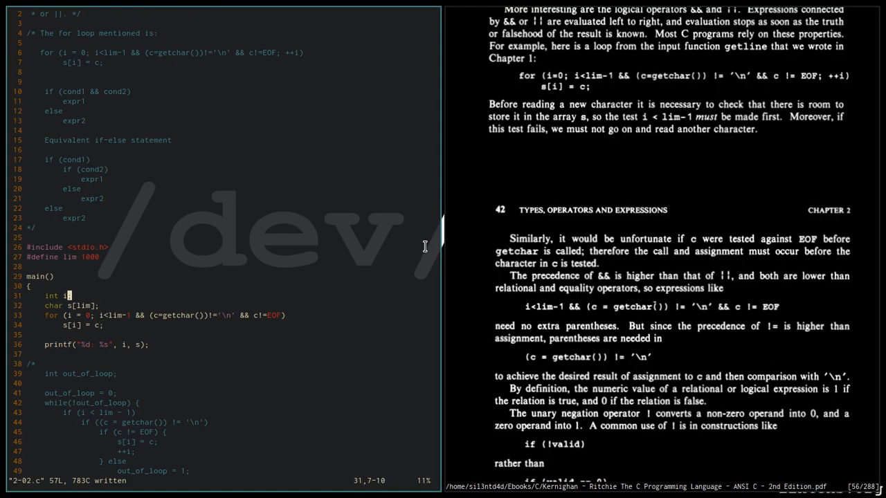
text(, c;)
text(c89)
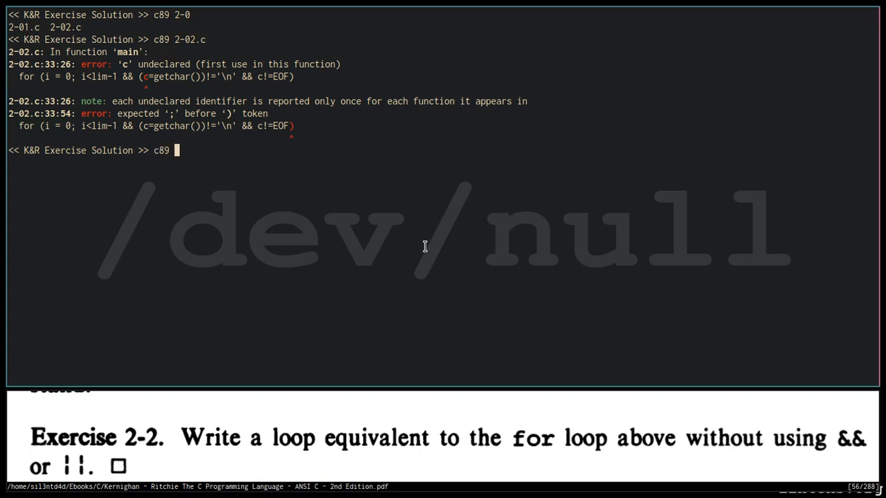
key(Return)
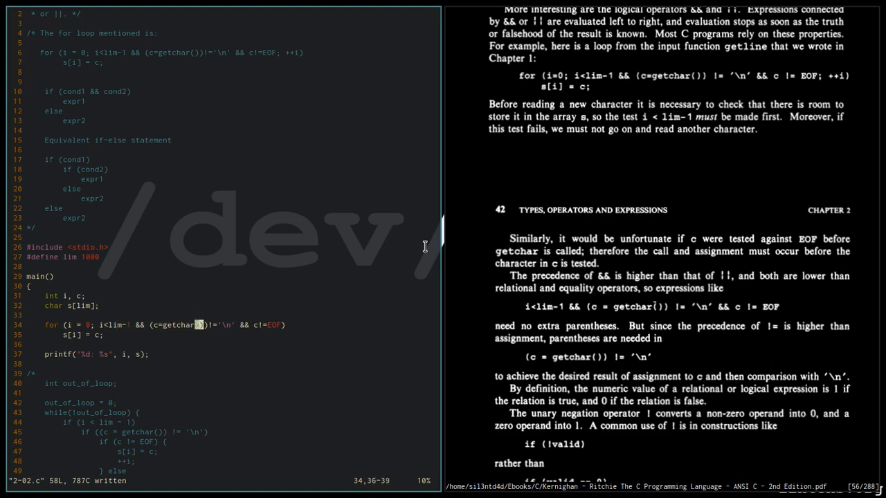
key(i)
text(.)
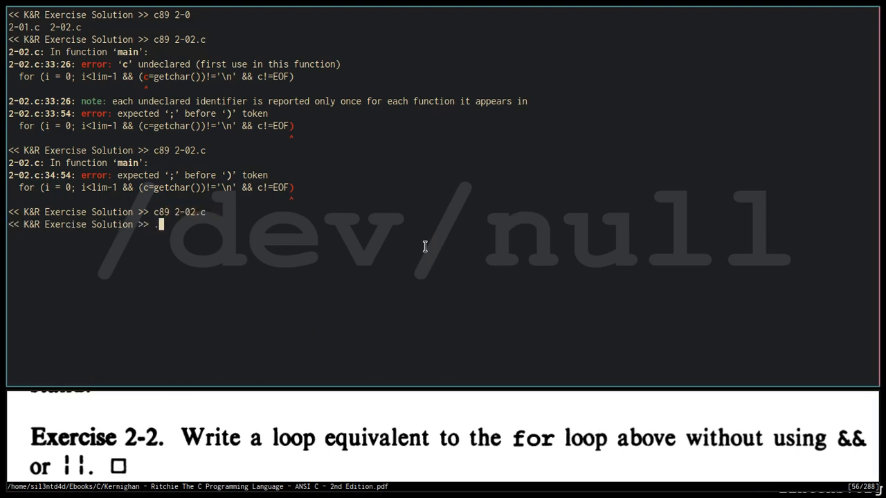
Run ./a.out on 'the quick brown fox jumps over the lazy dog.'
text(/a.out)
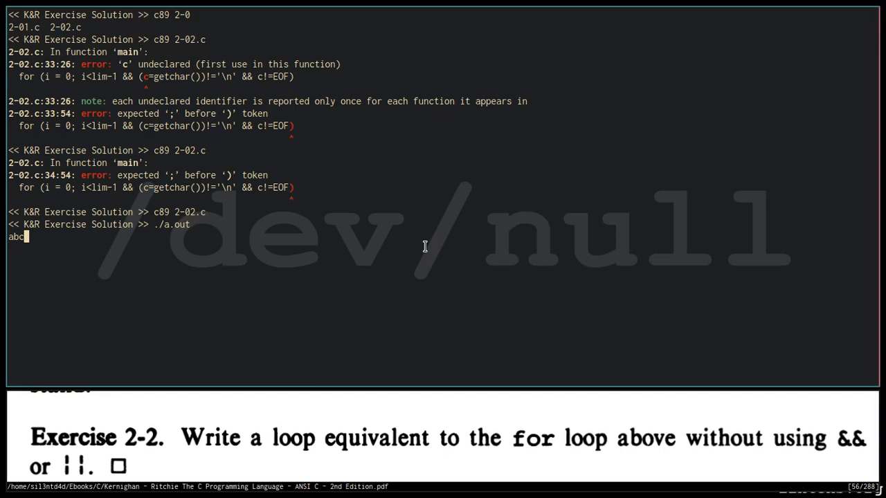
text(the quick brown fox jumsp)
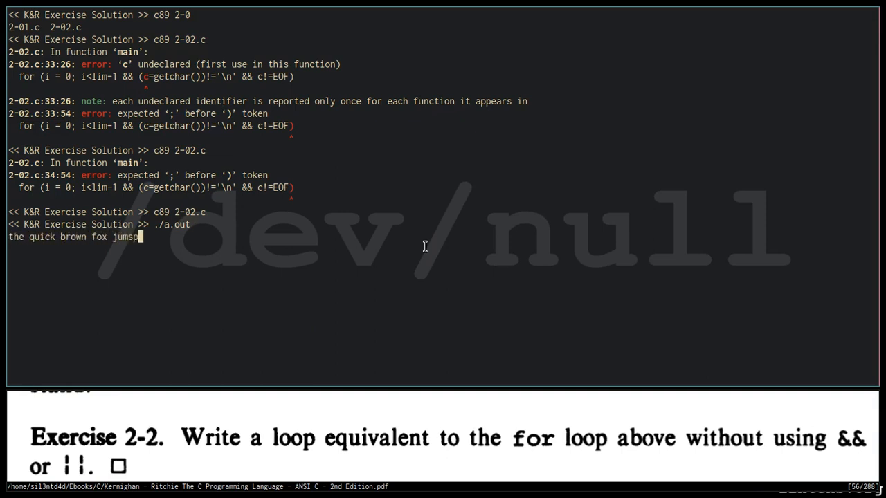
text(over the laz)
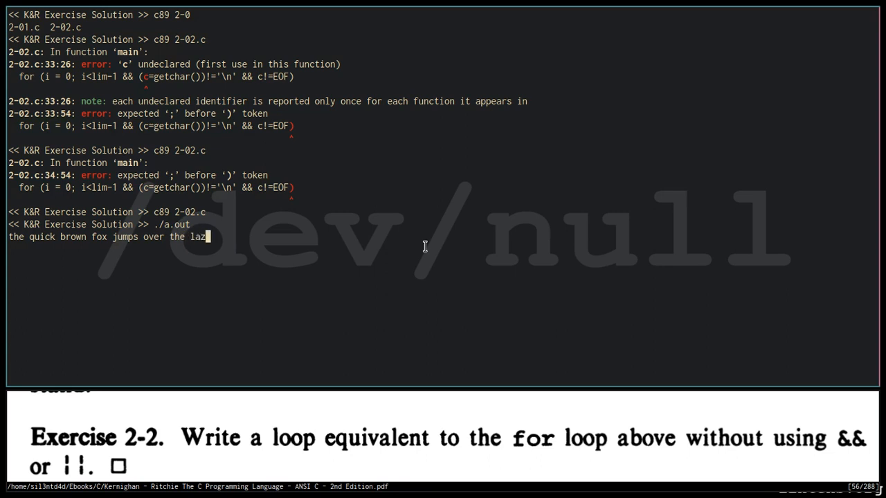
key(Enter)
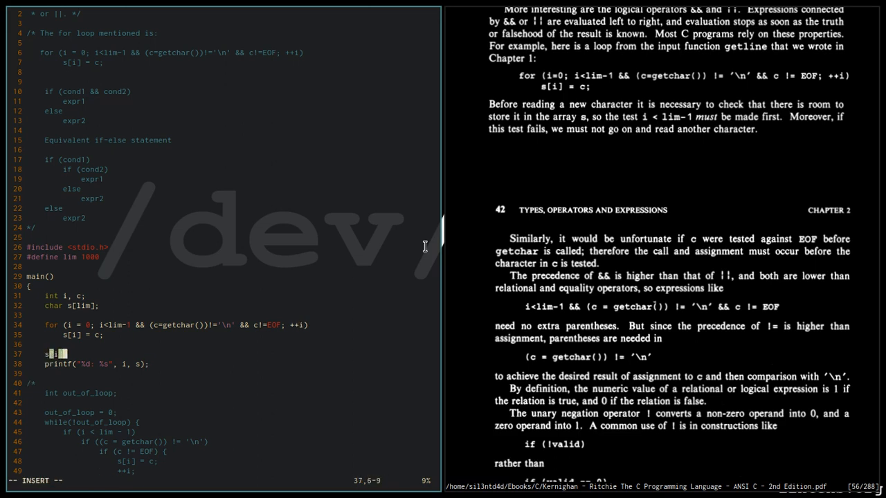
Add s[i] = '\0'; after the for loop, recompile, and test ./a.out with abc
text(s[i] = '\0';)
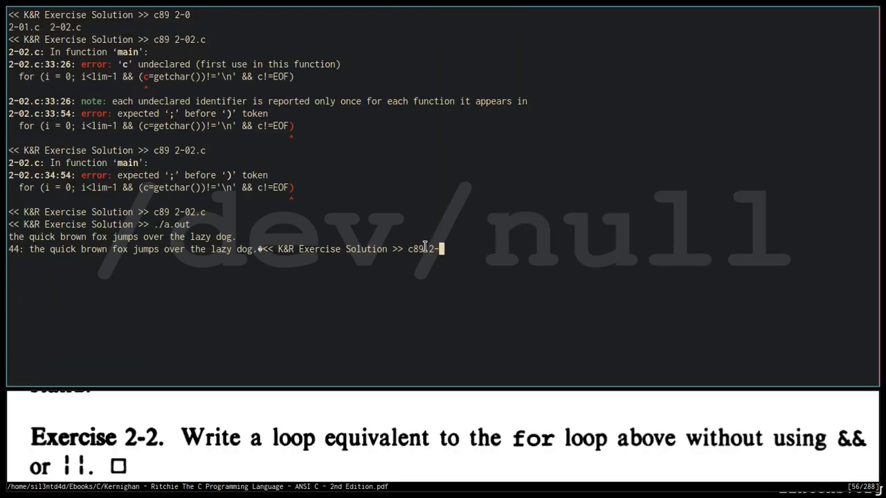
text(02.c)
key(Return)
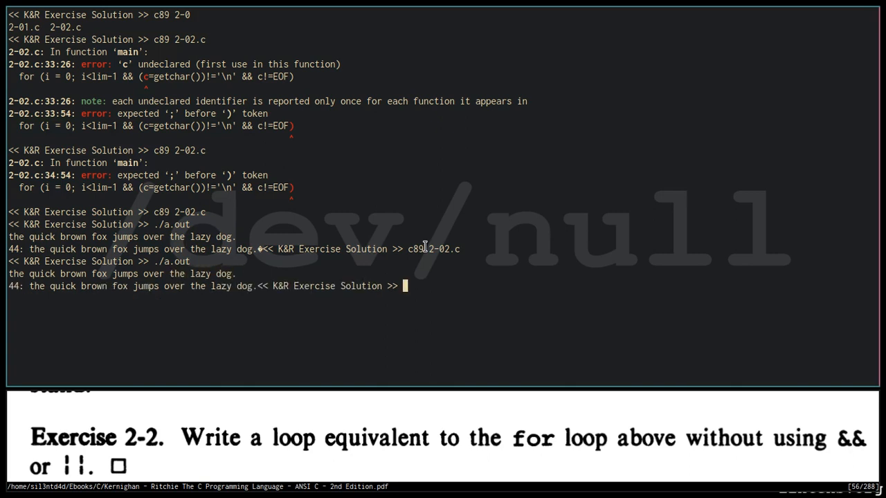
text(./a.out)
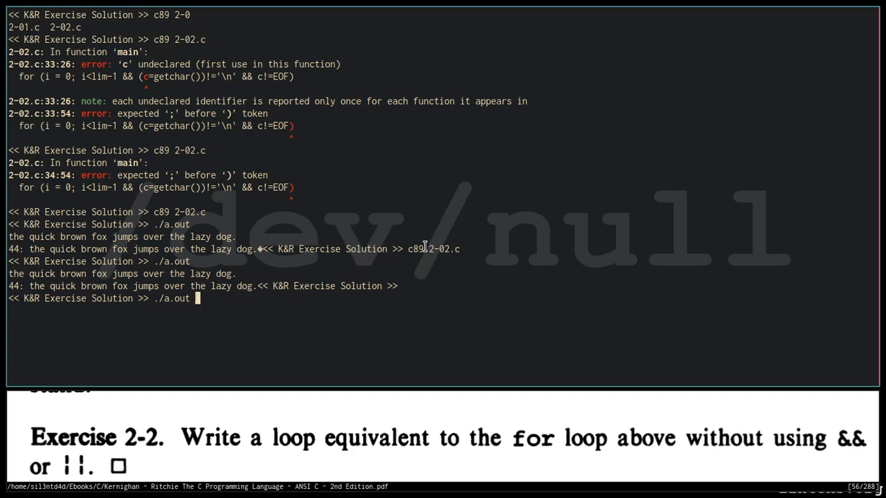
text(abc)
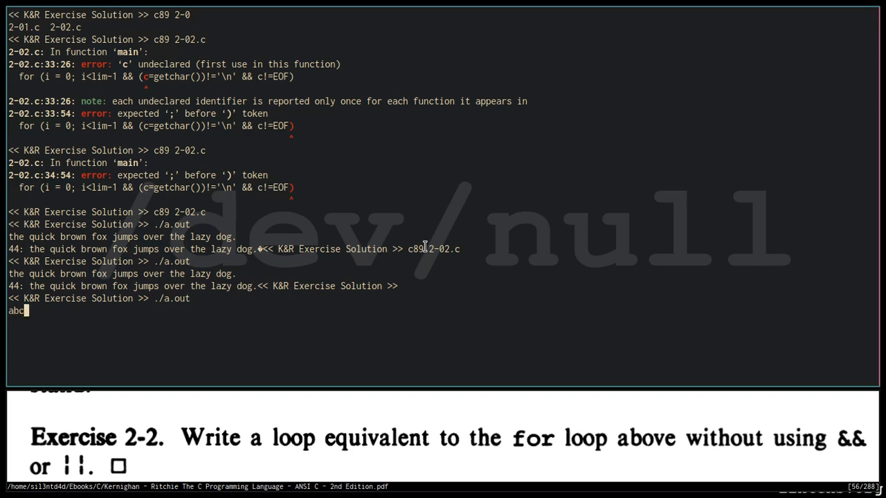
key(Enter)
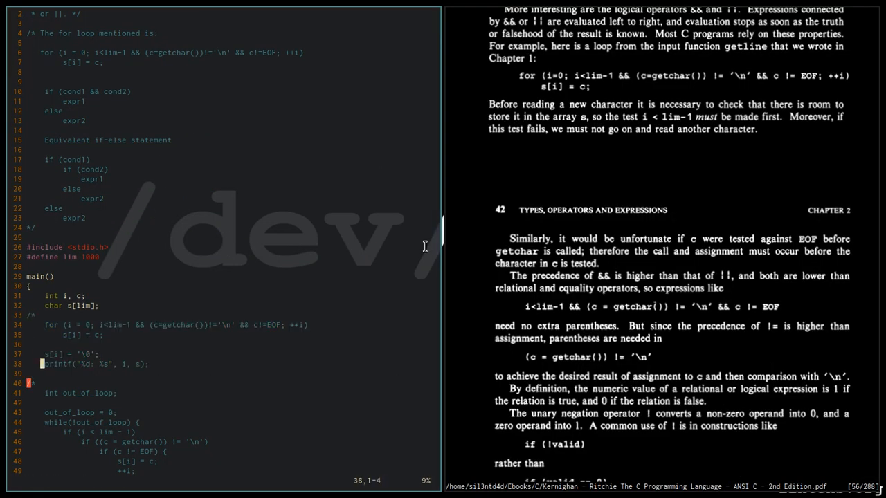
Comment out the for loop, then add s[i] = '\0'; and printf after the while loop
key(i)
text(s)
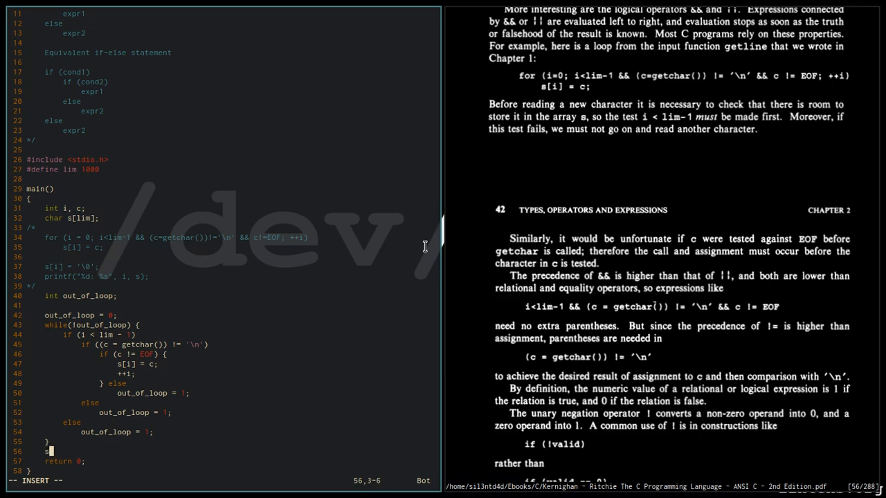
text([i] = '\0';)
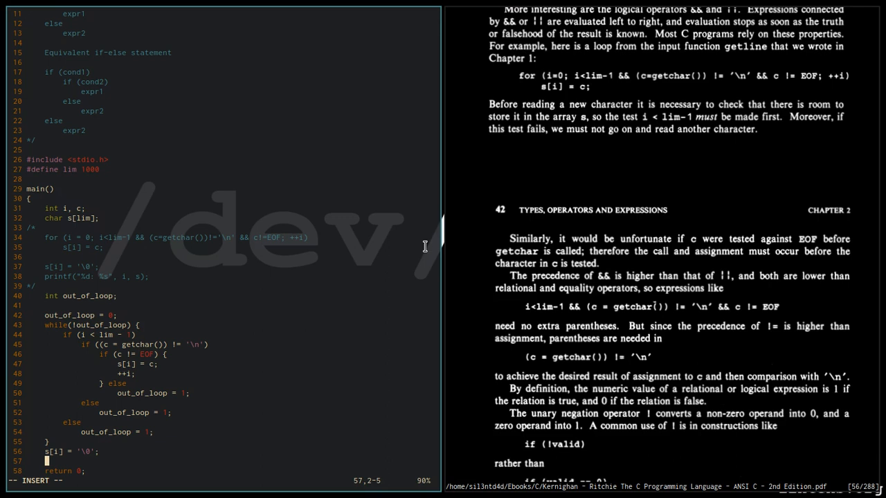
text(prin)
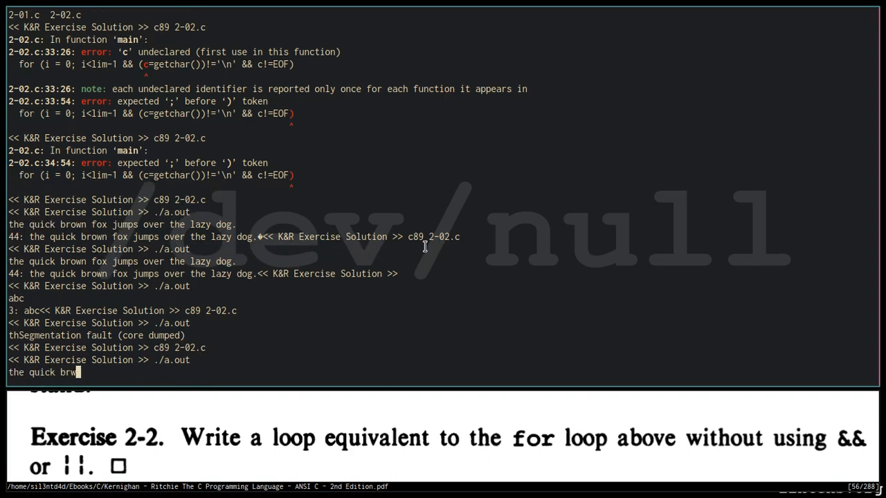
Test the while-loop build with the quick brown fox sentence and abc
text(own)
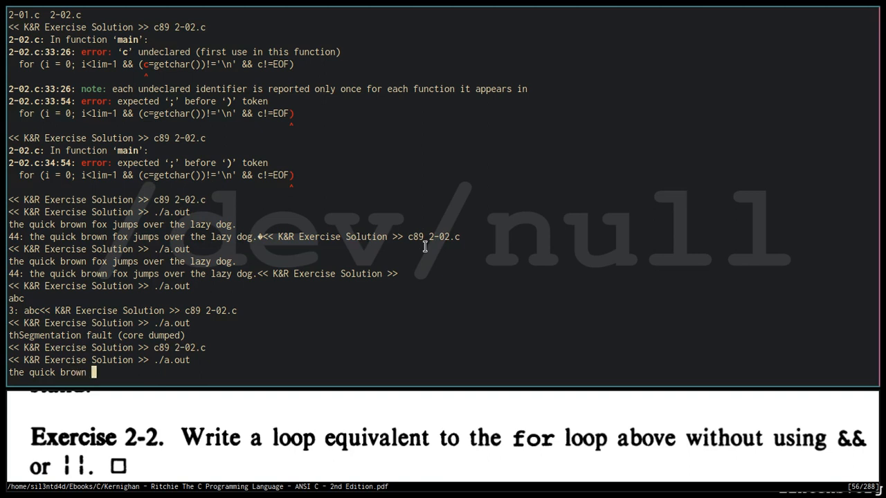
text(fox jumps over the lazy dog.)
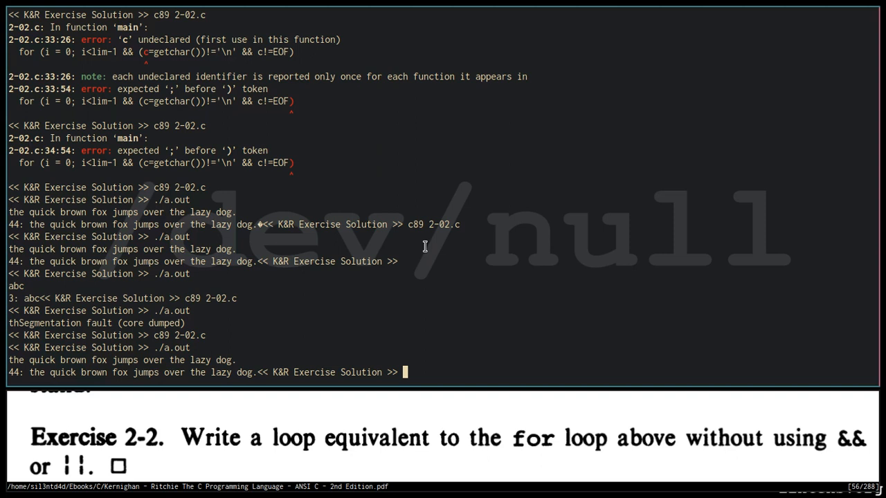
text(abc)
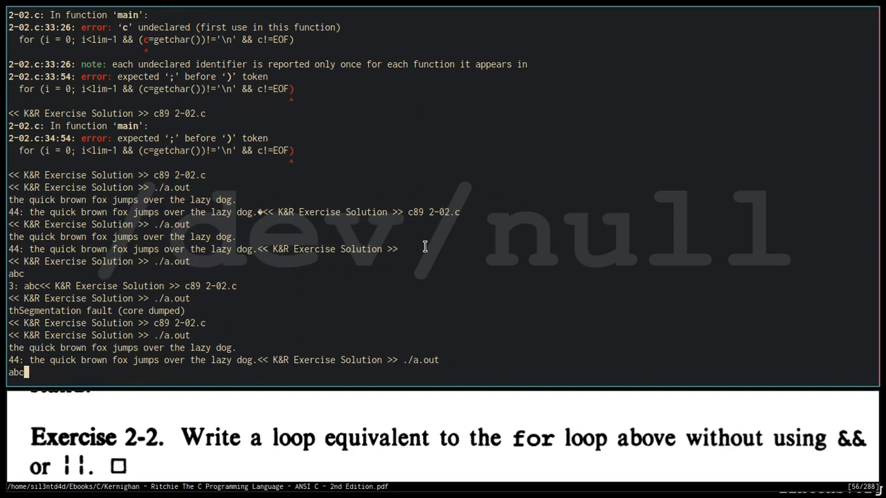